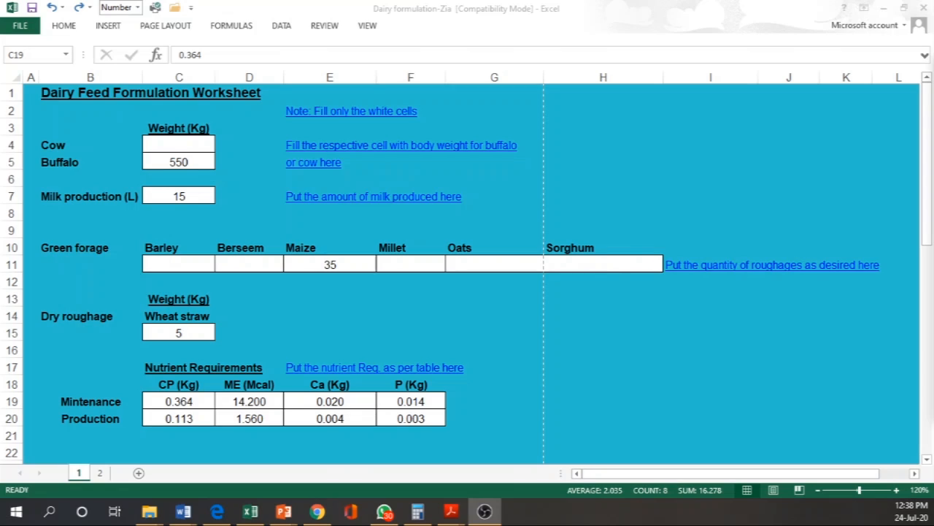
{"action": "mouse_move", "coordinate": [619, 305]}
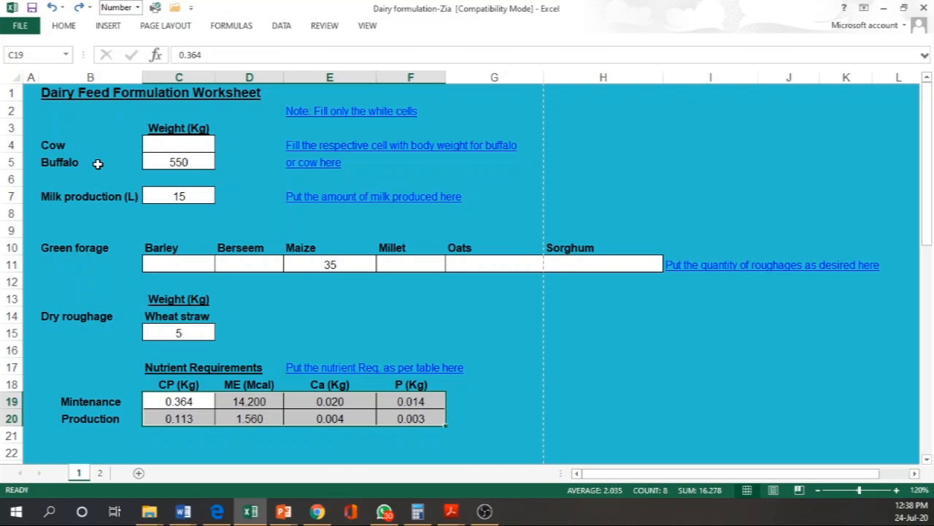
{"action": "mouse_move", "coordinate": [391, 123]}
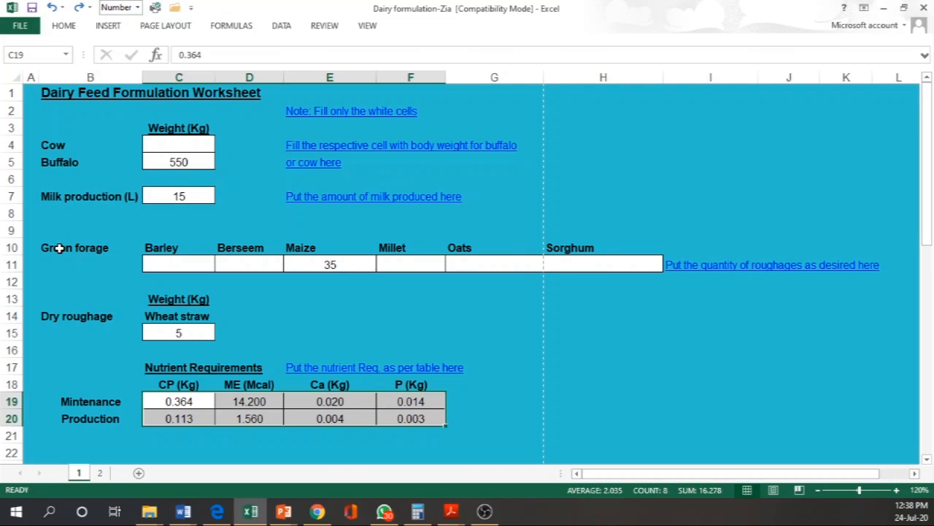
Step: Scroll through the sheet 2 calculation table from the ingredient rows down to the Total row
{"action": "scroll", "scroll_direction": "down", "scroll_amount": 3}
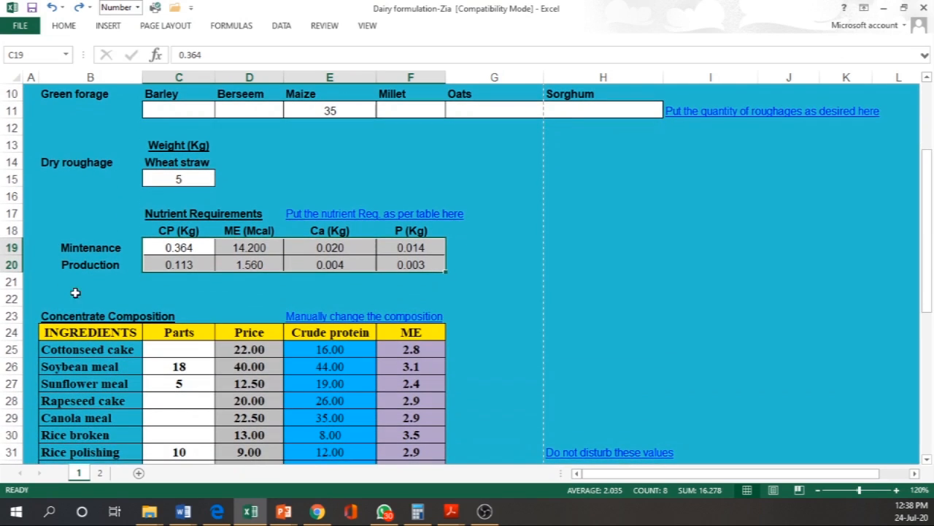
{"action": "scroll", "scroll_direction": "down", "scroll_amount": 3}
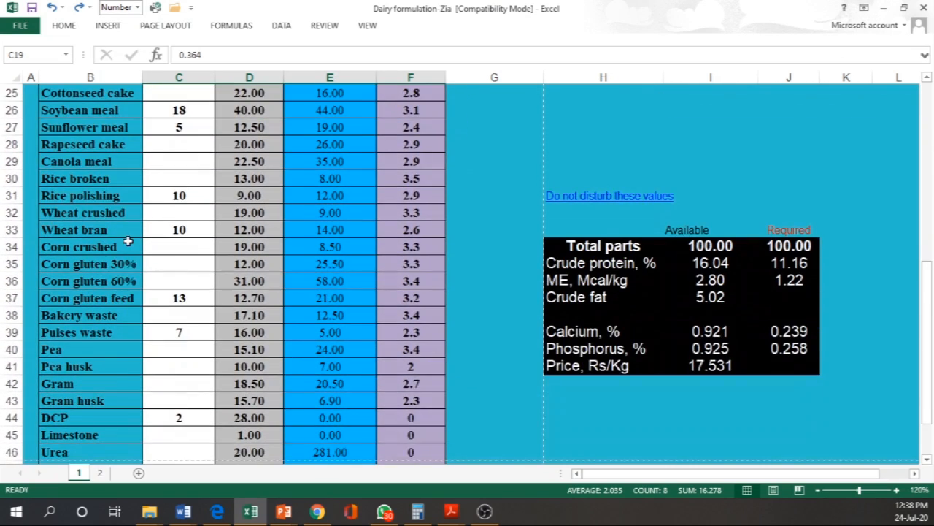
{"action": "scroll", "scroll_direction": "up", "scroll_amount": 3}
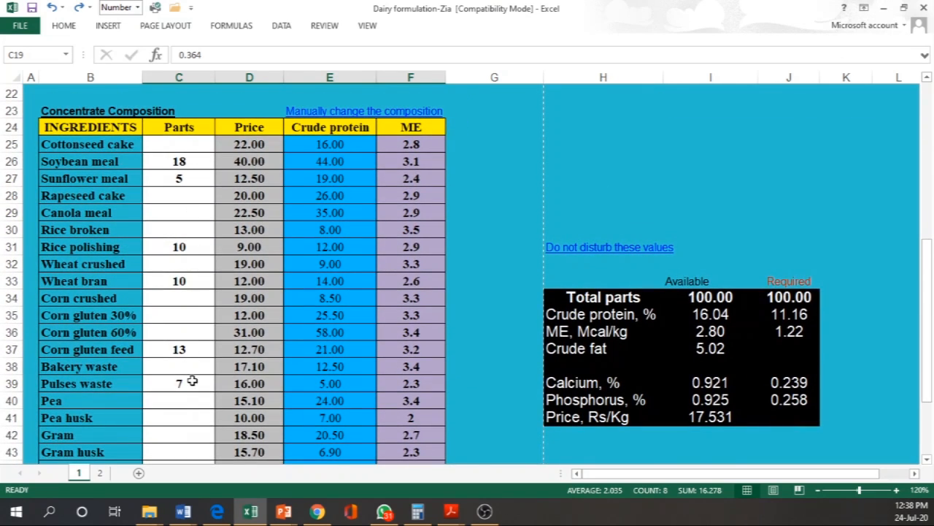
{"action": "scroll", "scroll_direction": "down", "scroll_amount": 3}
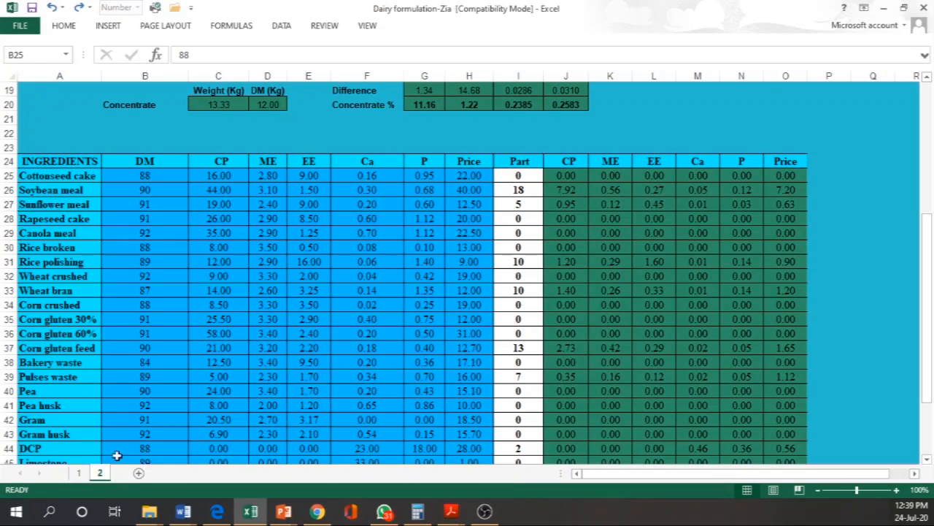
{"action": "scroll", "scroll_direction": "up", "scroll_amount": 3}
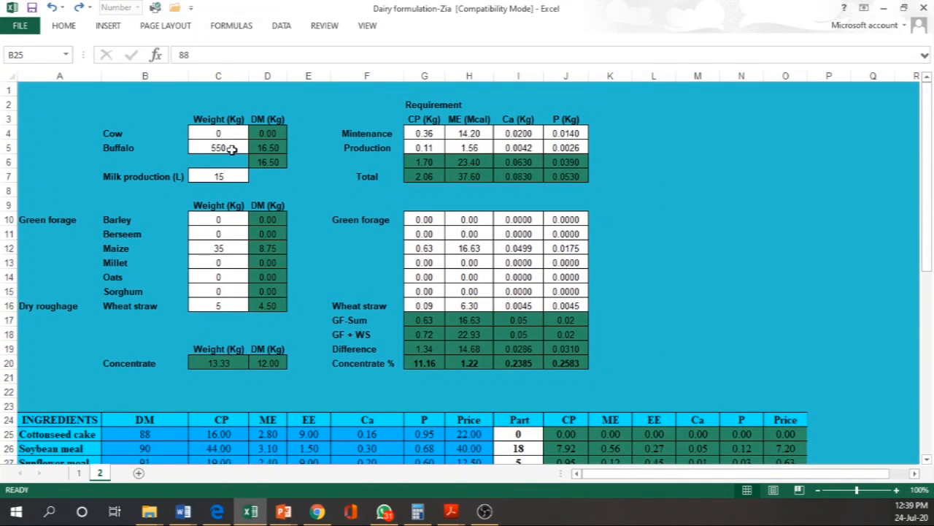
{"action": "mouse_move", "coordinate": [262, 416]}
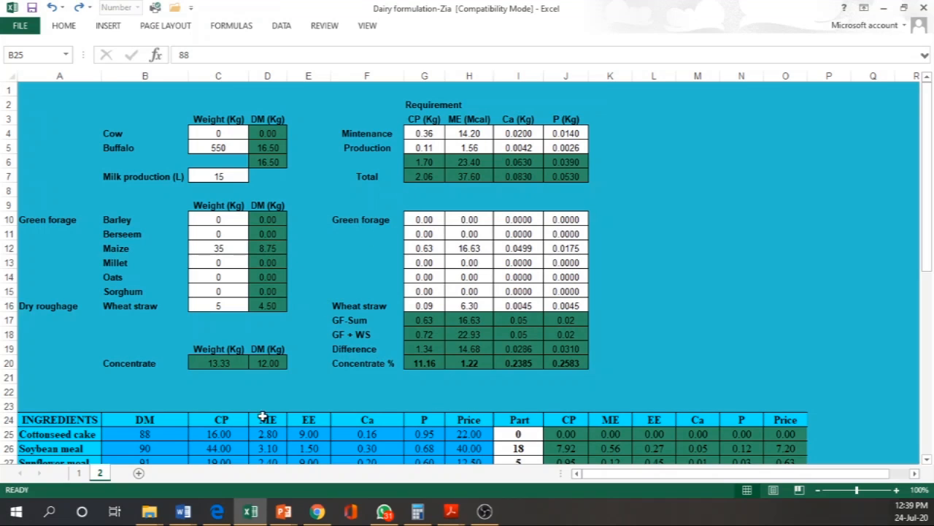
{"action": "mouse_move", "coordinate": [149, 403]}
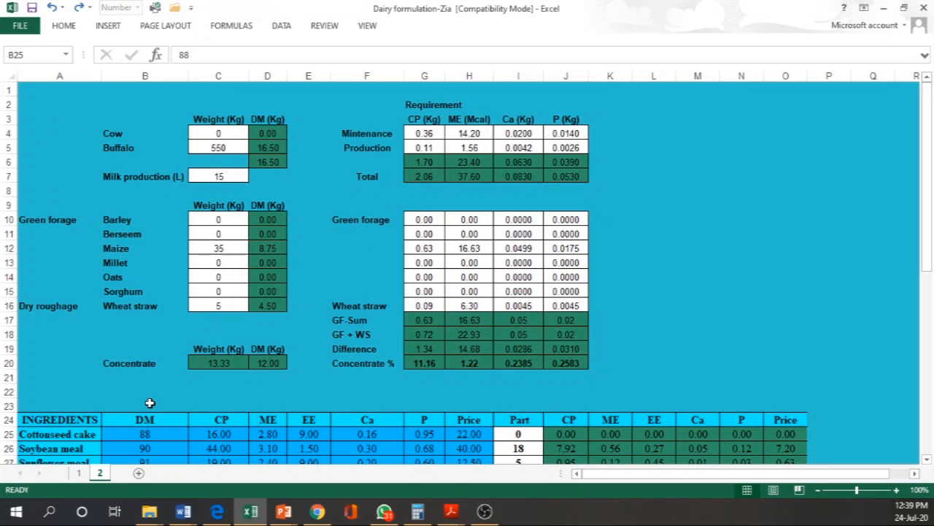
{"action": "scroll", "scroll_direction": "down", "scroll_amount": 3}
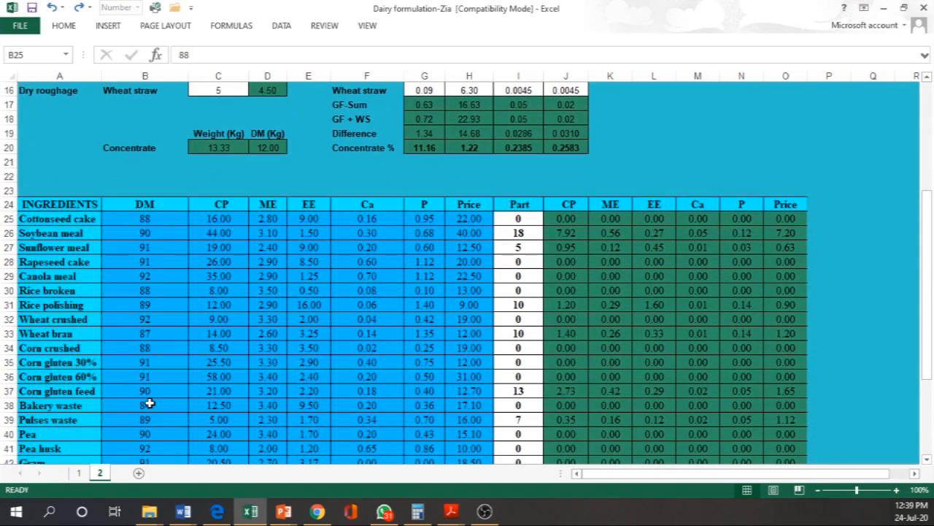
{"action": "scroll", "scroll_direction": "down", "scroll_amount": 3}
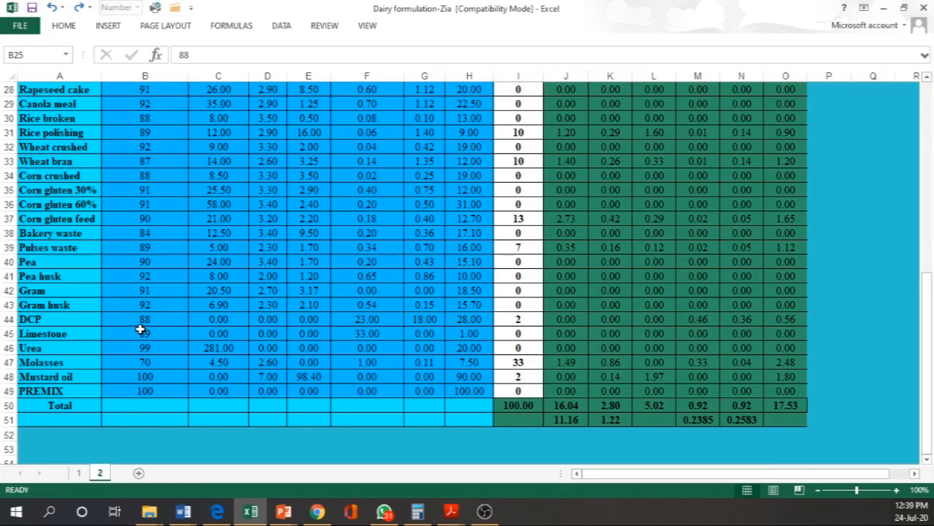
{"action": "scroll", "scroll_direction": "up", "scroll_amount": 3}
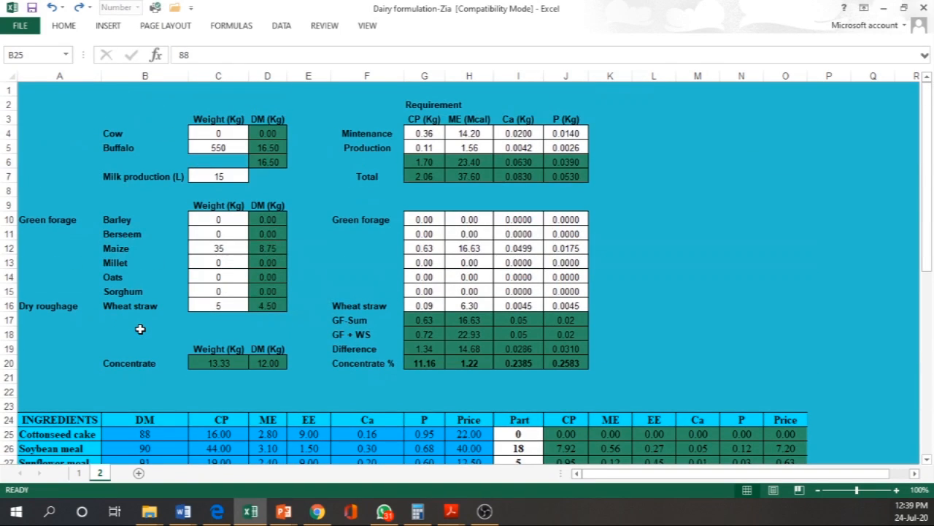
{"action": "scroll", "scroll_direction": "down", "scroll_amount": 3}
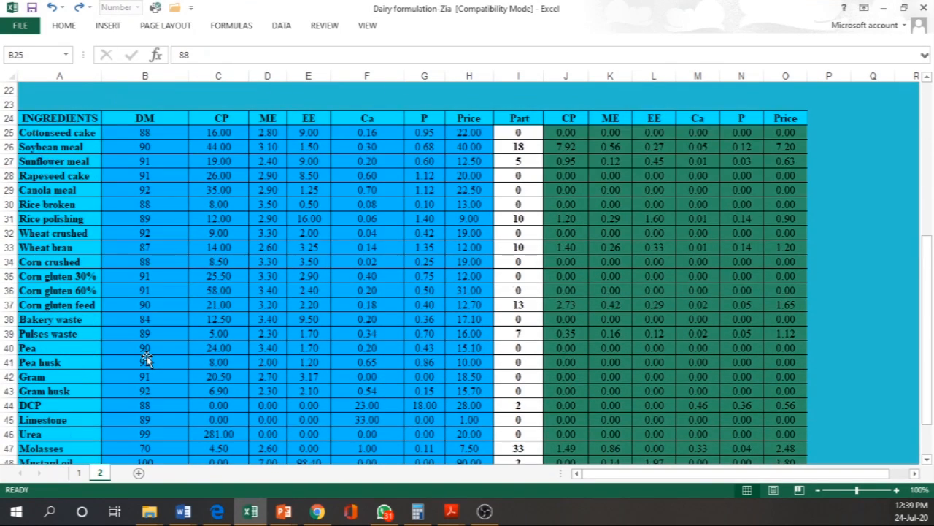
{"action": "scroll", "scroll_direction": "down", "scroll_amount": 3}
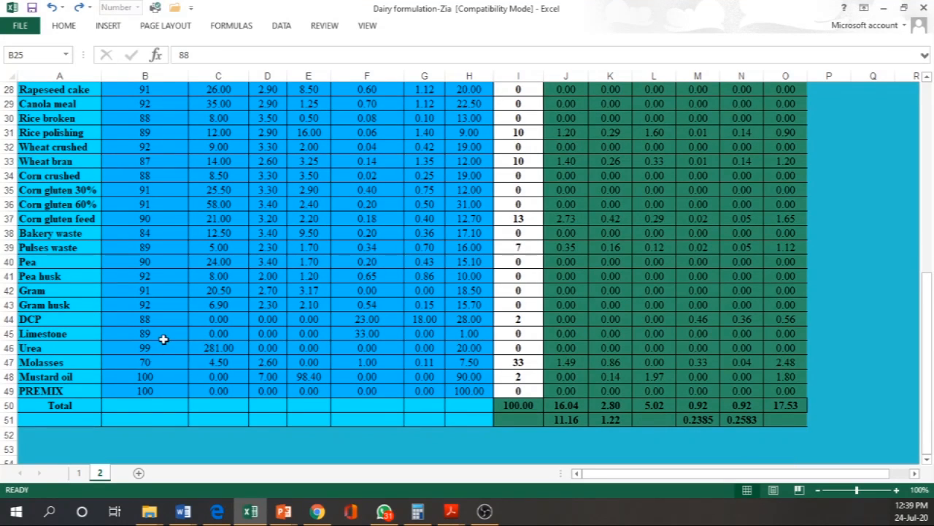
{"action": "mouse_move", "coordinate": [79, 473]}
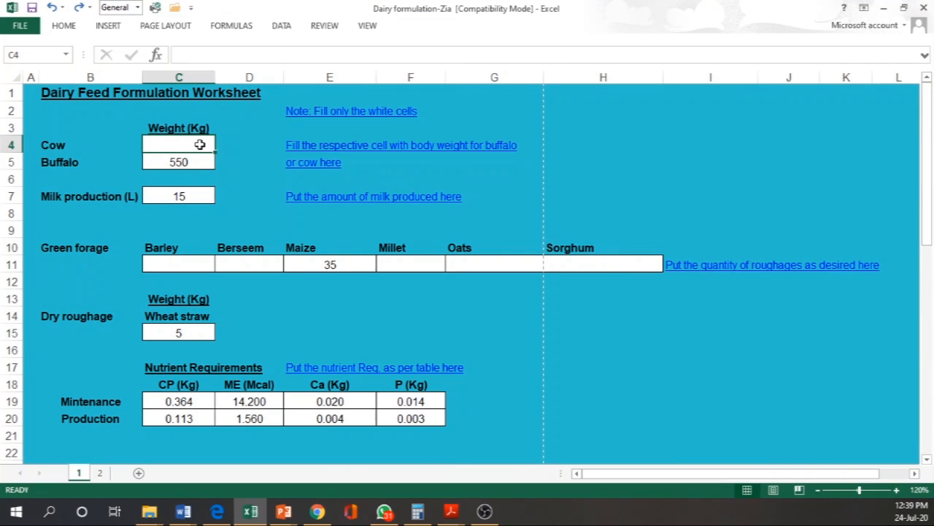
Step: Set cow body weight 500 kg, clear the buffalo weight, and milk production 10 litres
{"action": "type", "text": "500"}
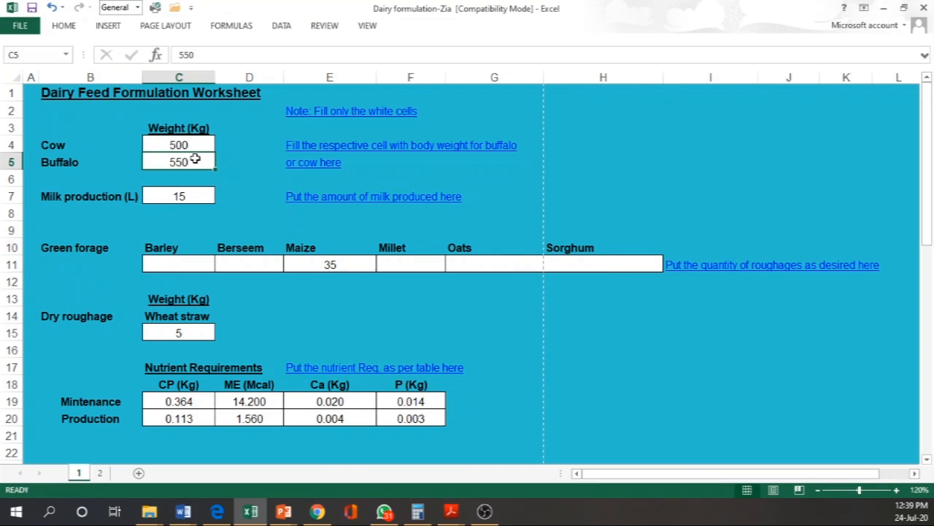
{"action": "key", "text": "Delete"}
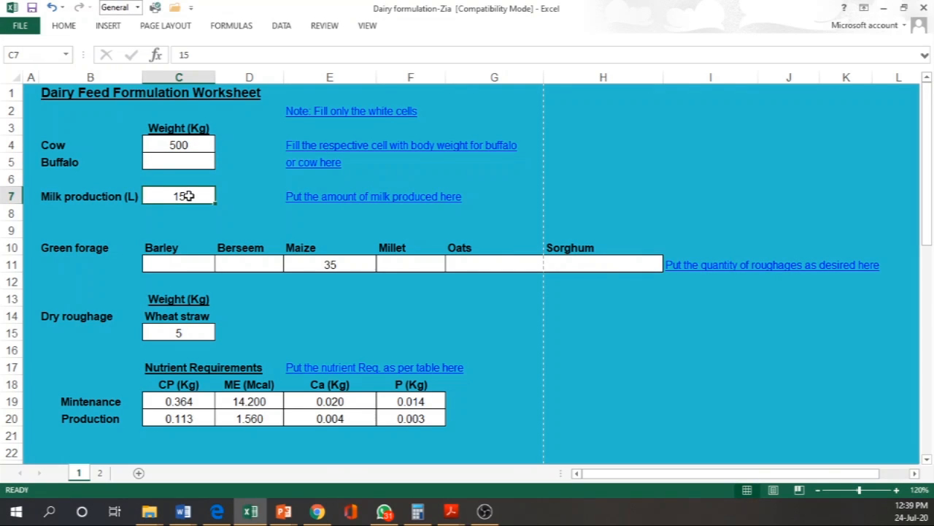
{"action": "type", "text": "10"}
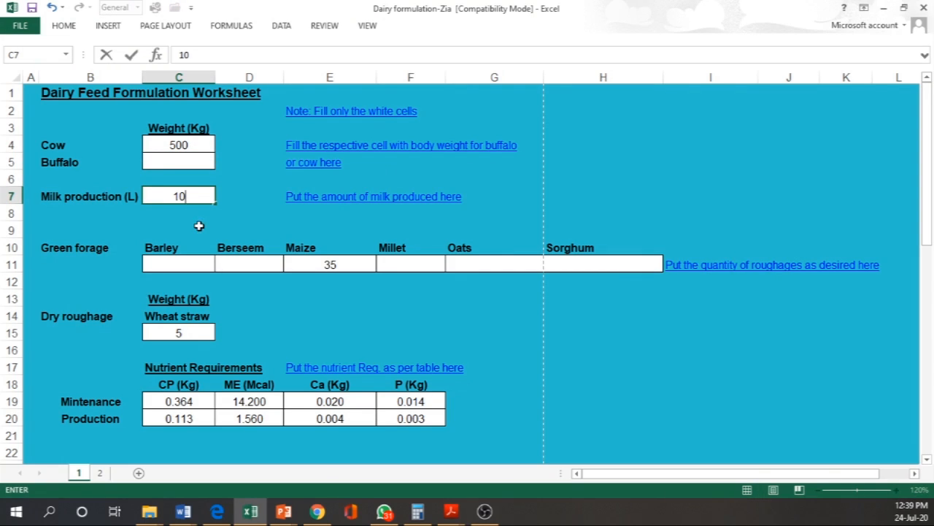
{"action": "key", "text": "Return"}
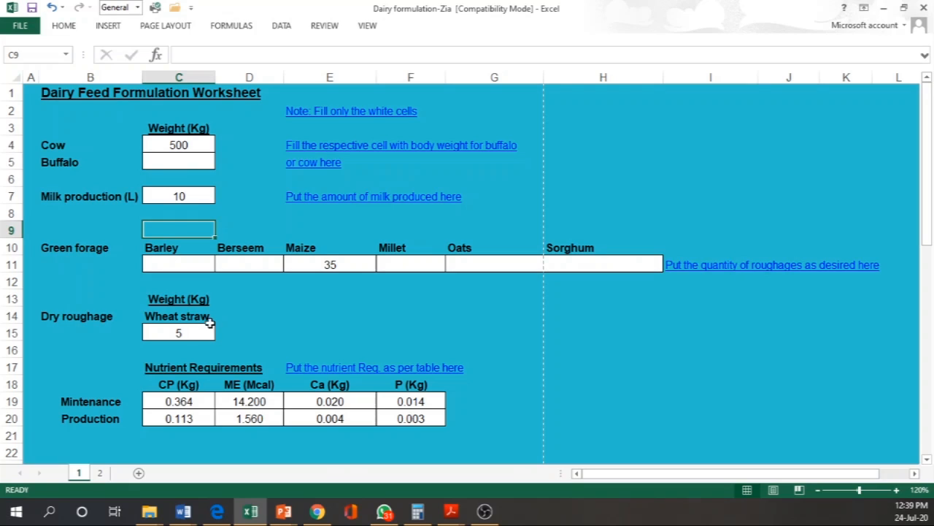
{"action": "mouse_move", "coordinate": [292, 303]}
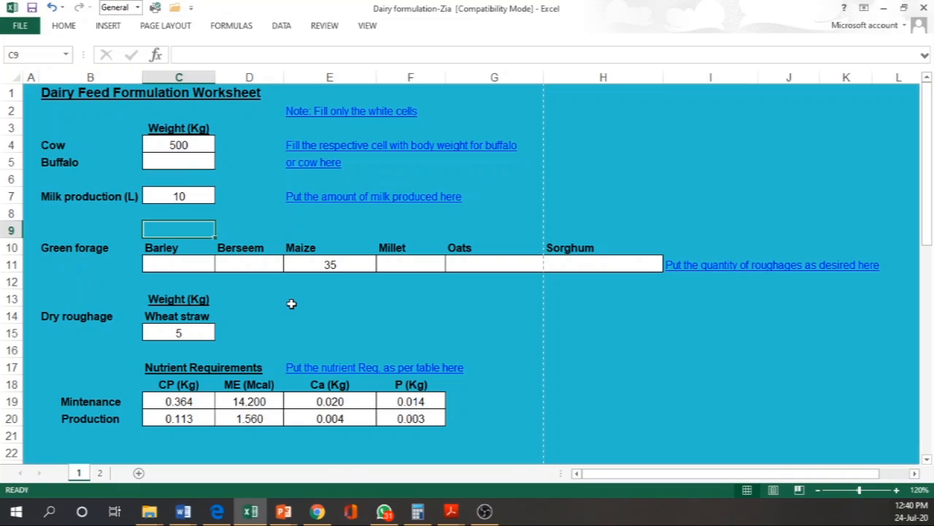
{"action": "mouse_move", "coordinate": [292, 285]}
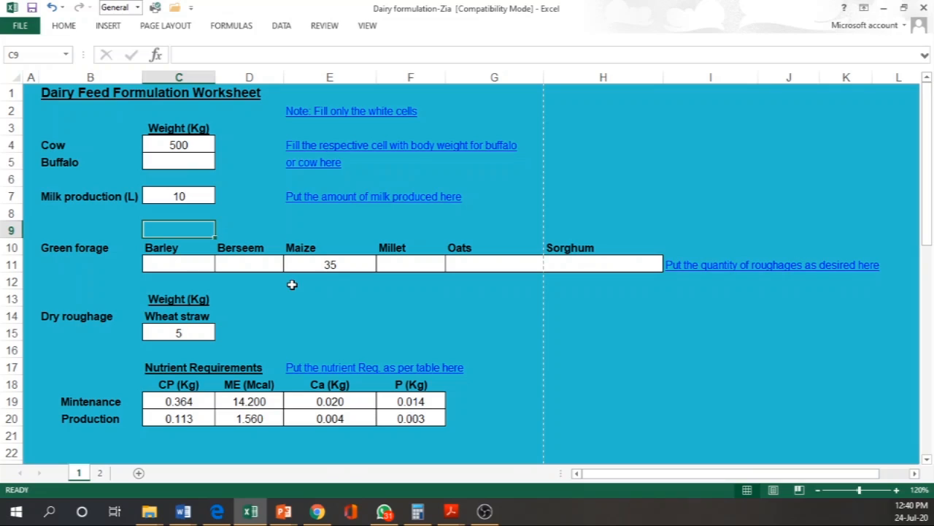
Step: Change maize green forage to 30 and wheat straw dry roughage to 4
{"action": "left_click", "coordinate": [330, 263]}
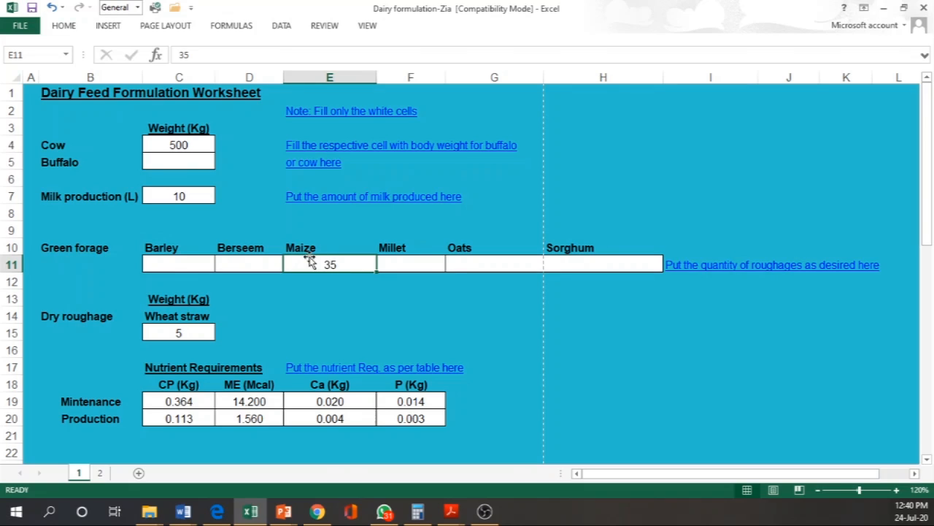
{"action": "mouse_move", "coordinate": [340, 264]}
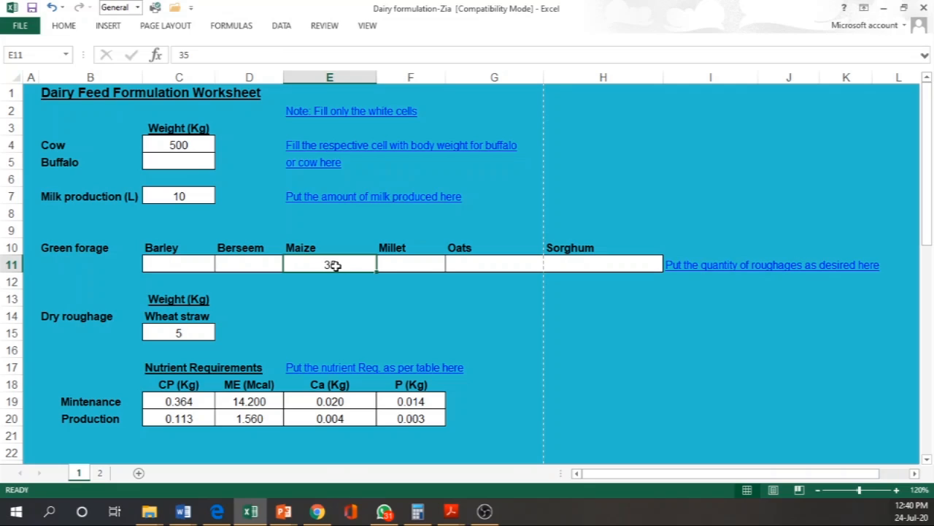
{"action": "left_click", "coordinate": [249, 263]}
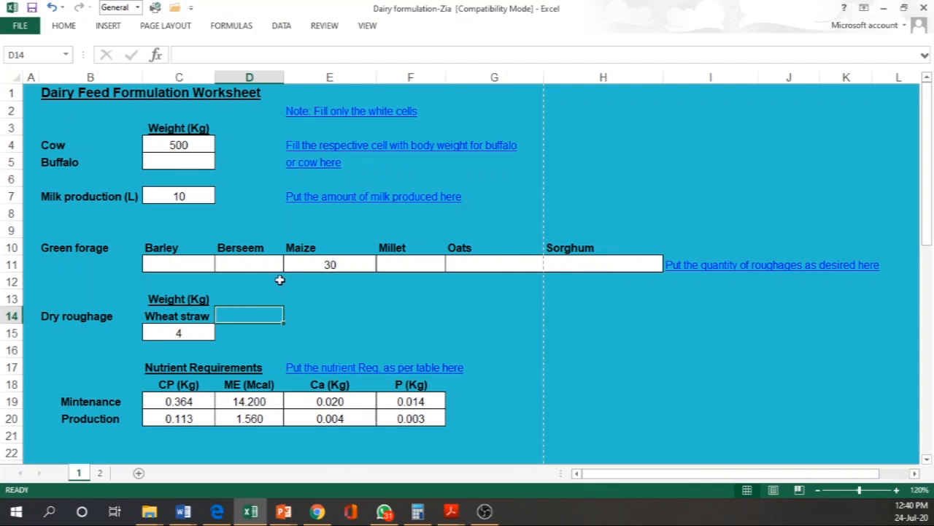
{"action": "scroll", "scroll_direction": "down", "scroll_amount": 3}
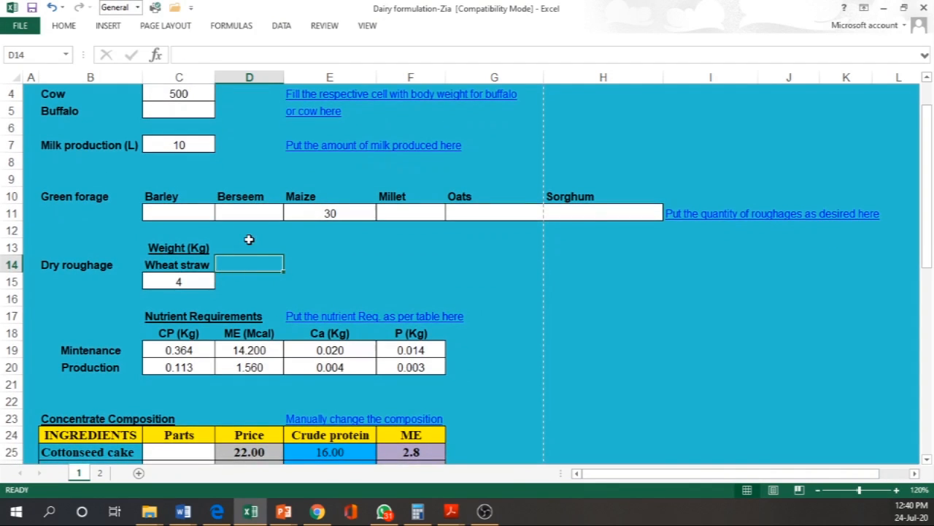
{"action": "scroll", "scroll_direction": "down", "scroll_amount": 3}
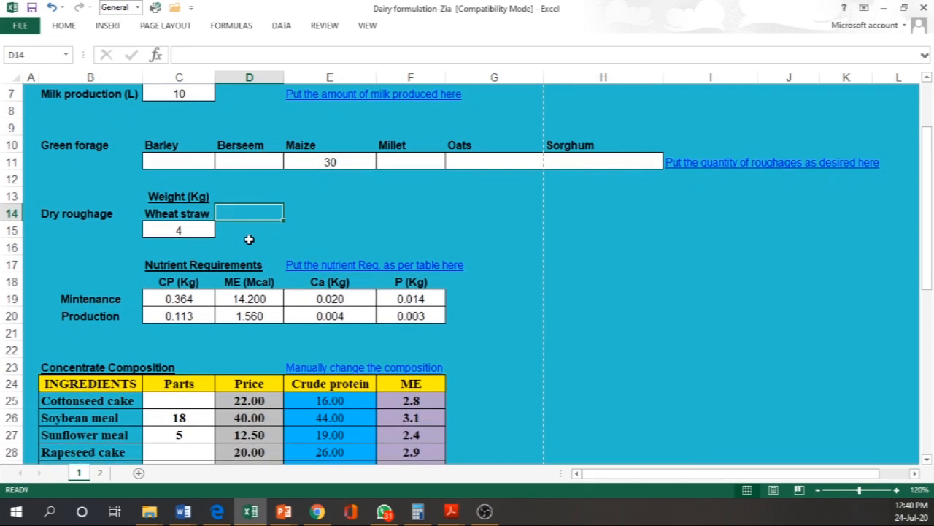
{"action": "scroll", "scroll_direction": "down", "scroll_amount": 3}
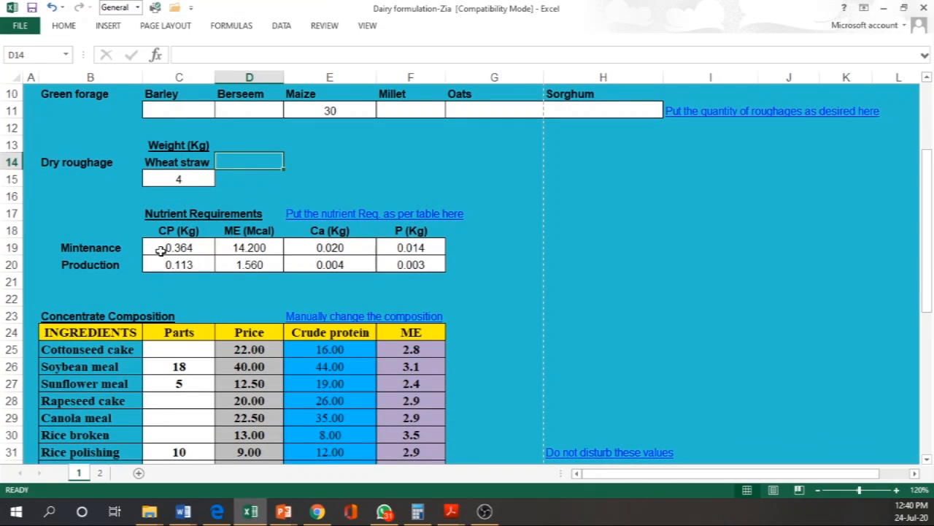
{"action": "mouse_move", "coordinate": [368, 252]}
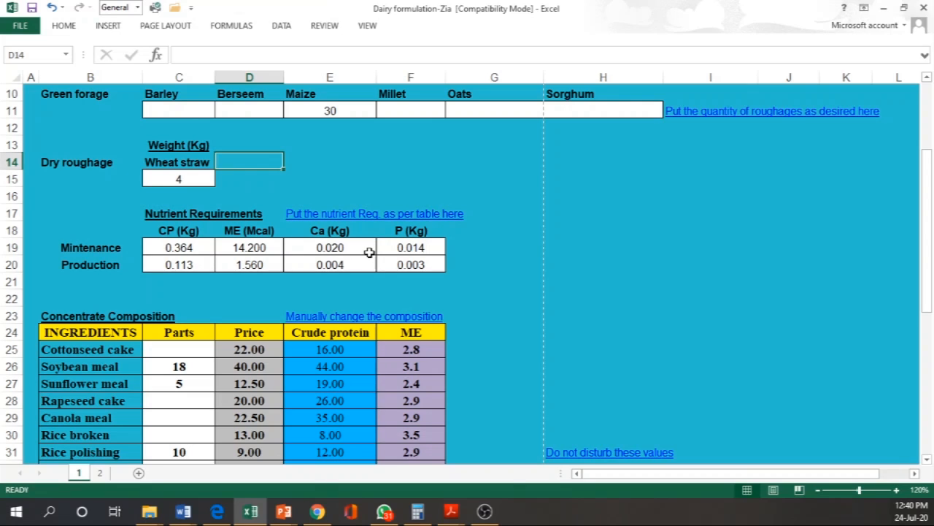
{"action": "scroll", "scroll_direction": "down", "scroll_amount": 3}
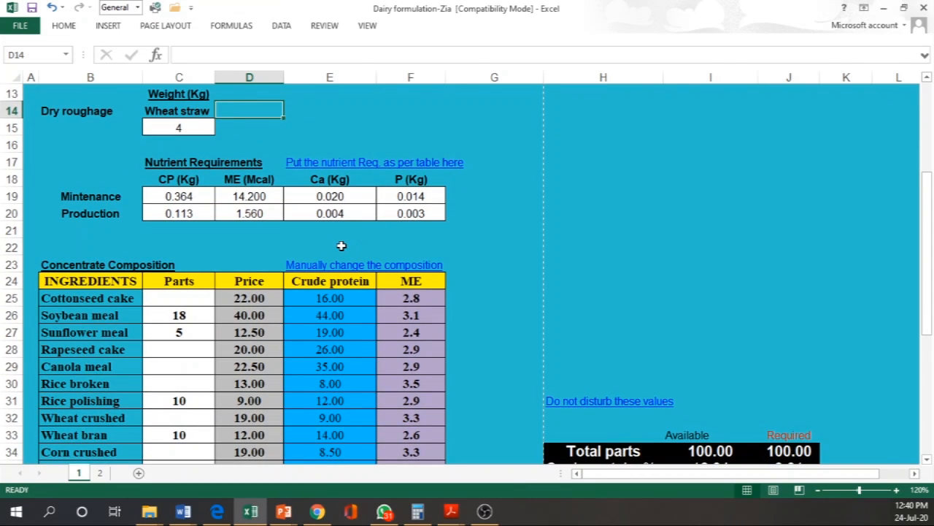
{"action": "scroll", "scroll_direction": "up", "scroll_amount": 3}
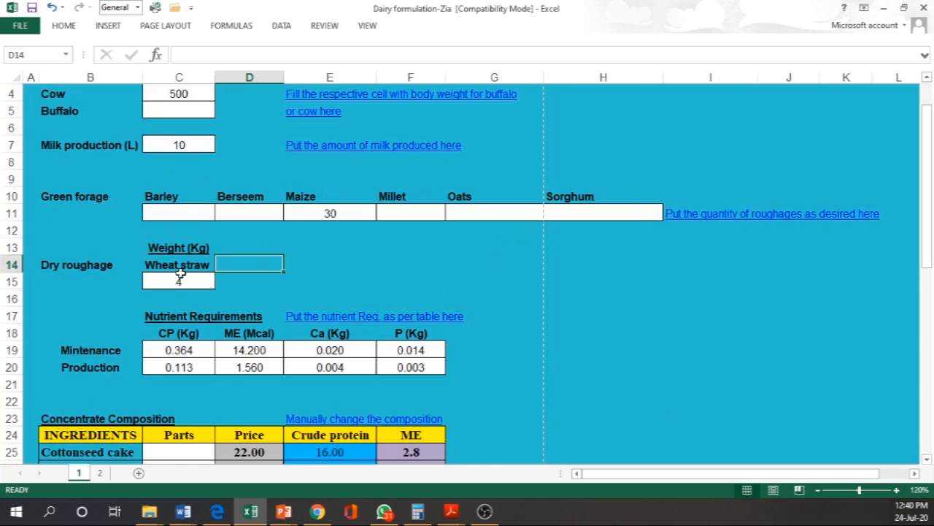
{"action": "scroll", "scroll_direction": "down", "scroll_amount": 3}
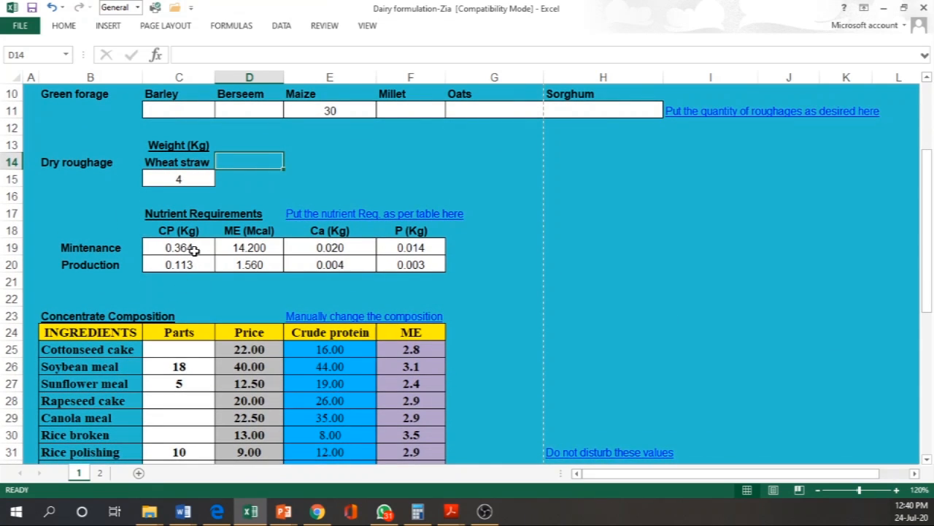
{"action": "left_click", "coordinate": [178, 248]}
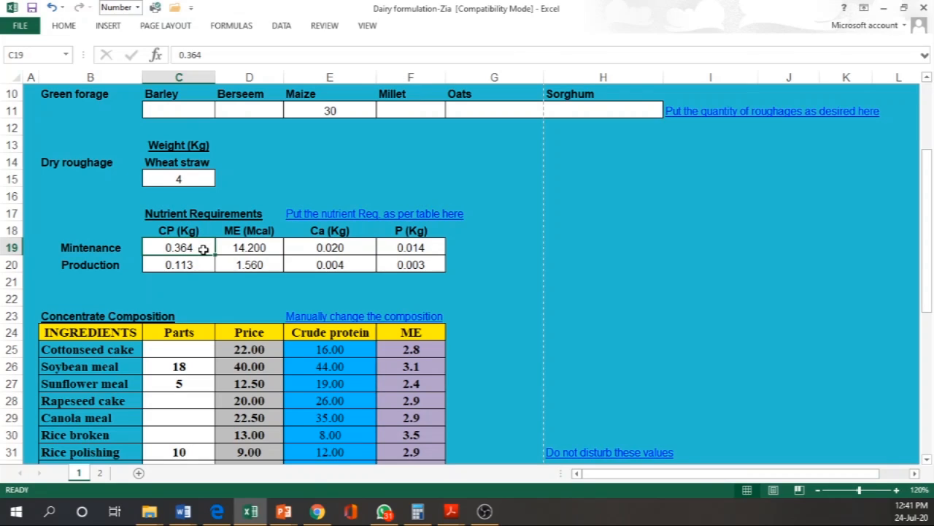
{"action": "left_click", "coordinate": [248, 249]}
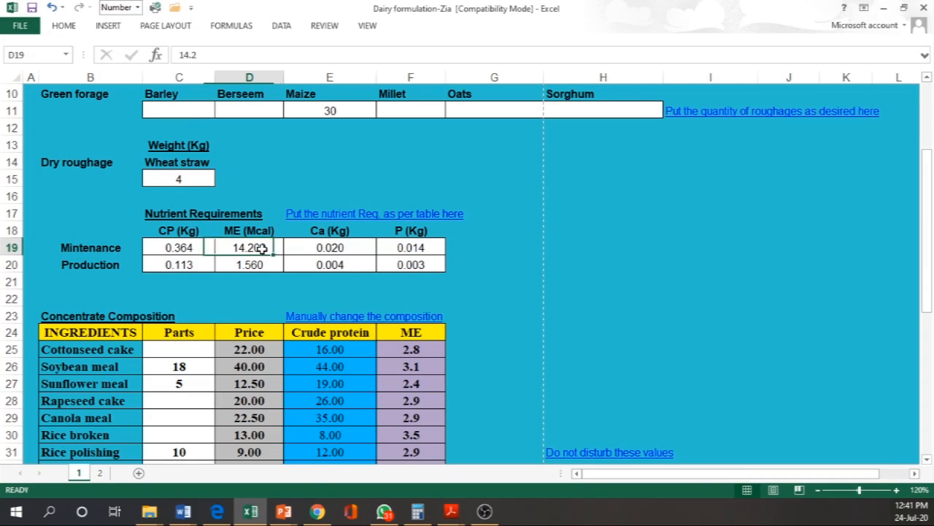
{"action": "left_click", "coordinate": [410, 247]}
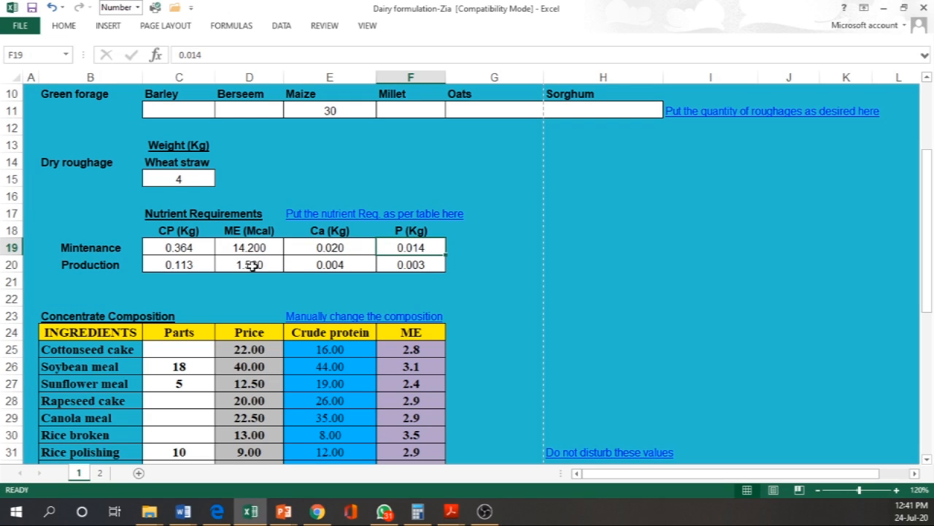
{"action": "left_click", "coordinate": [178, 265]}
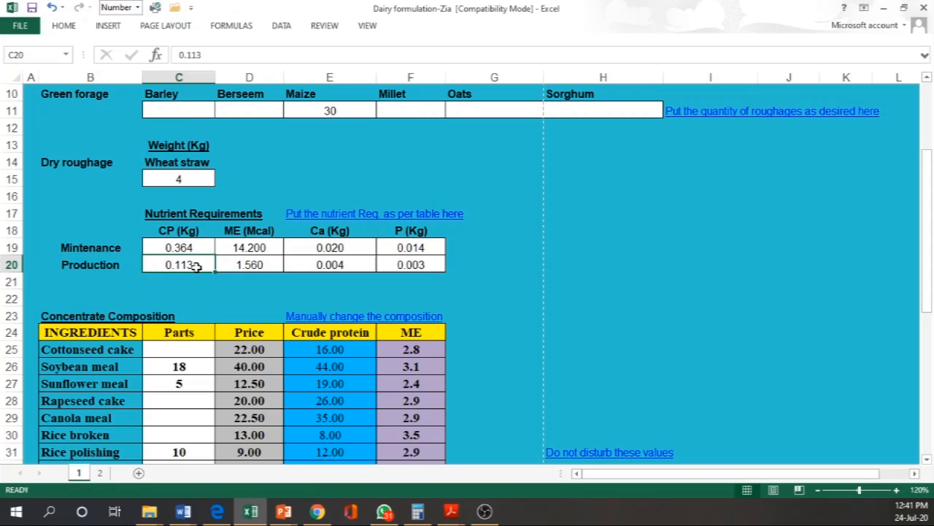
{"action": "mouse_move", "coordinate": [316, 266]}
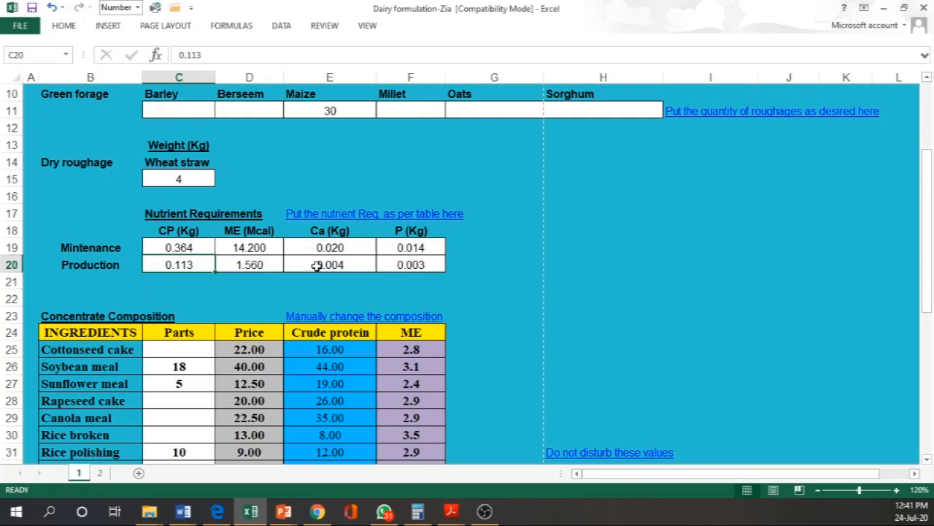
{"action": "mouse_move", "coordinate": [199, 290]}
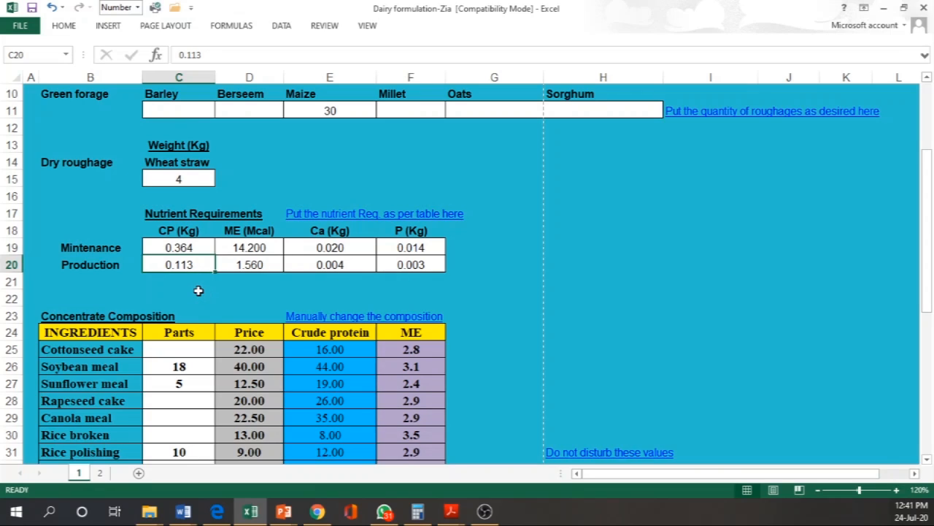
{"action": "mouse_move", "coordinate": [202, 266]}
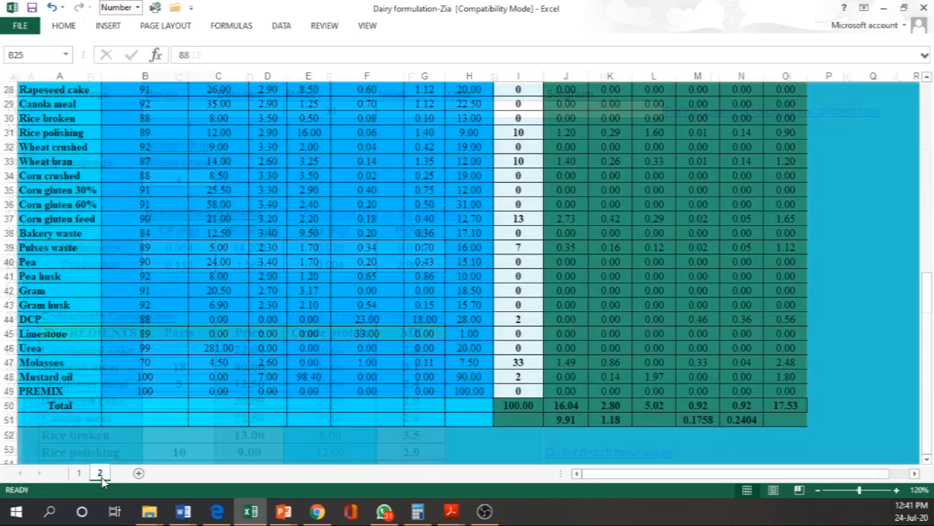
Step: Scroll sheet 2 to the top to review the cow's requirements and concentrate percentages
{"action": "scroll", "scroll_direction": "up", "scroll_amount": 3}
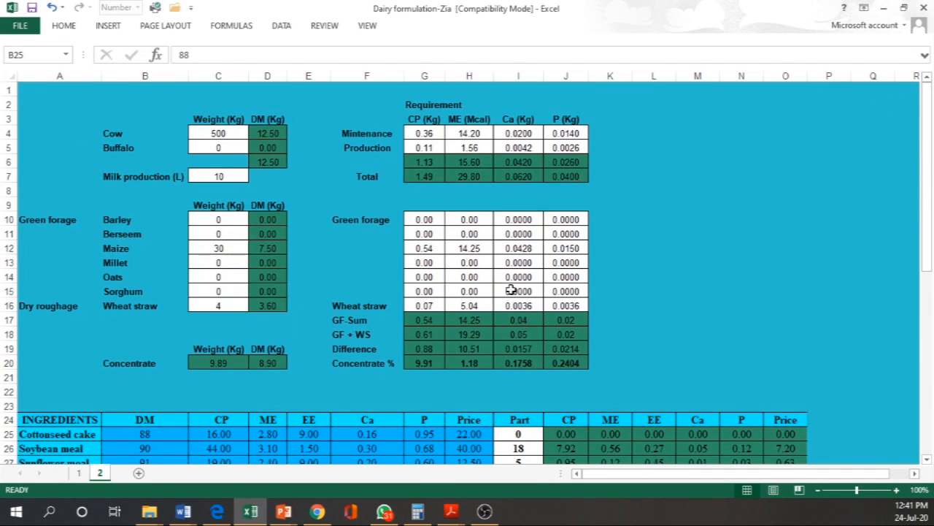
{"action": "mouse_move", "coordinate": [432, 149]}
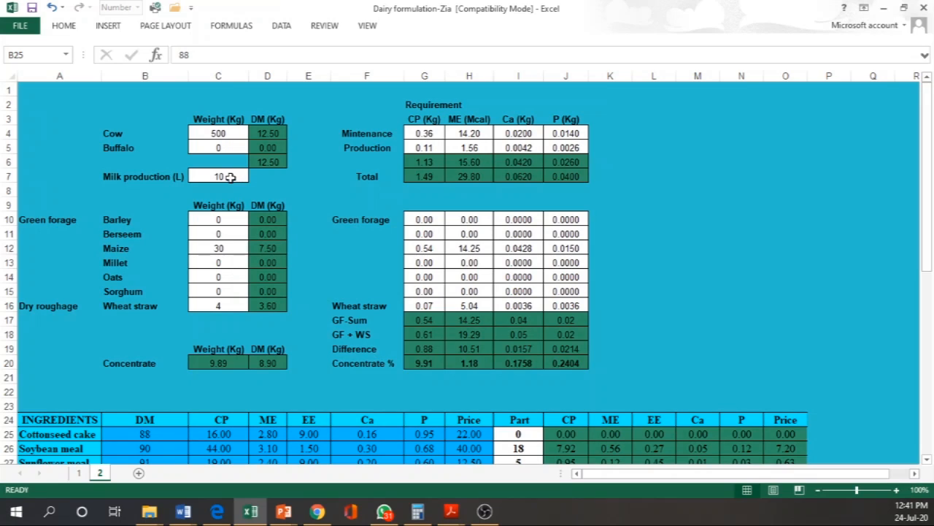
{"action": "mouse_move", "coordinate": [414, 167]}
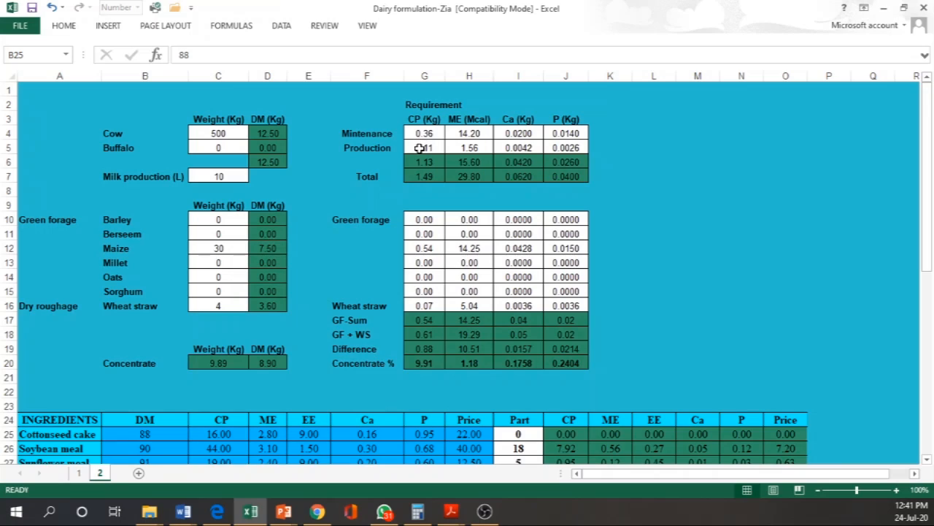
{"action": "mouse_move", "coordinate": [573, 181]}
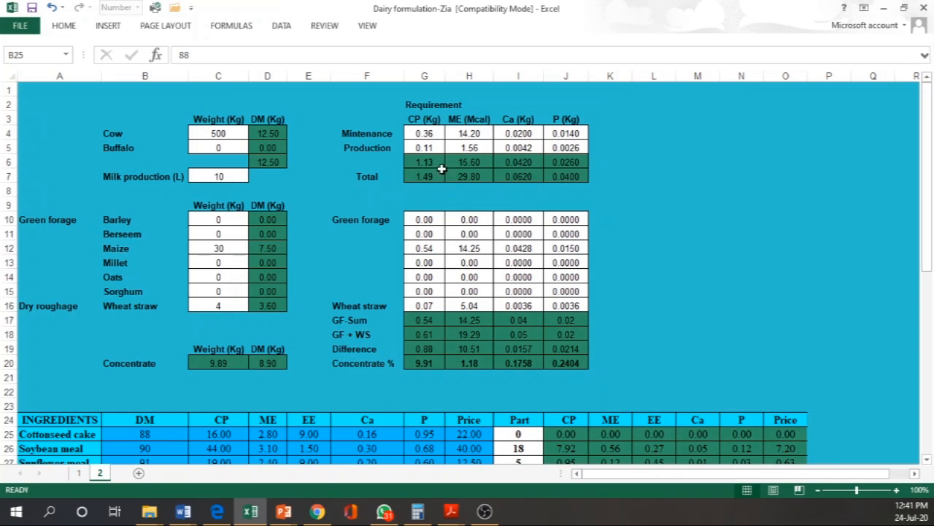
{"action": "mouse_move", "coordinate": [420, 131]}
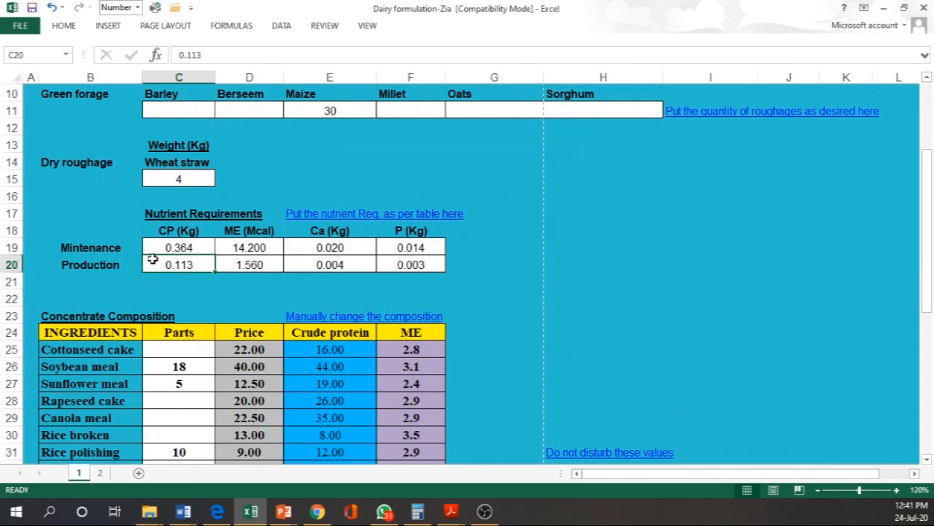
{"action": "scroll", "scroll_direction": "up", "scroll_amount": 3}
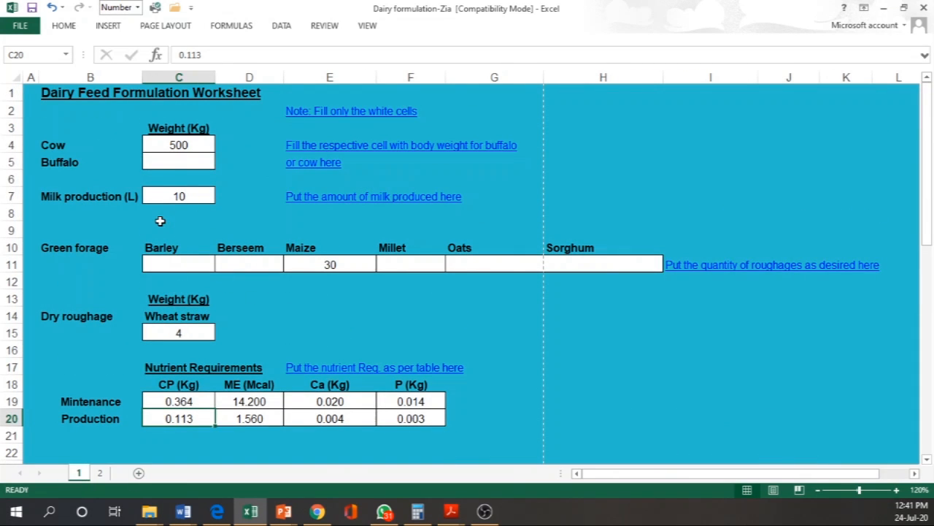
{"action": "mouse_move", "coordinate": [255, 403]}
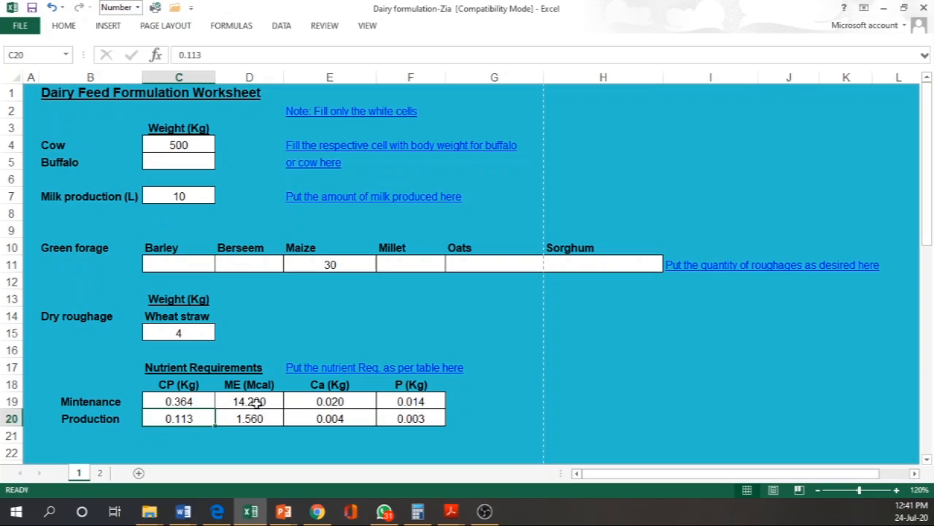
{"action": "scroll", "scroll_direction": "down", "scroll_amount": 3}
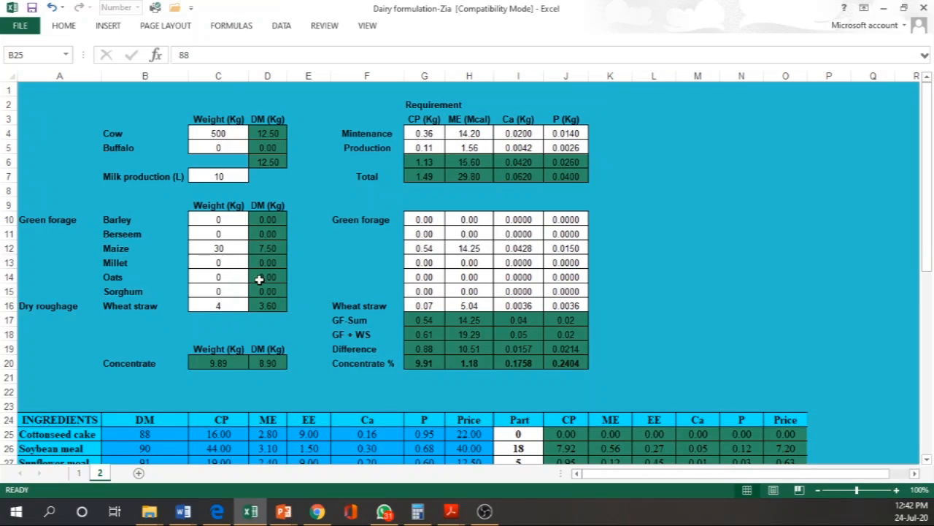
{"action": "mouse_move", "coordinate": [372, 228]}
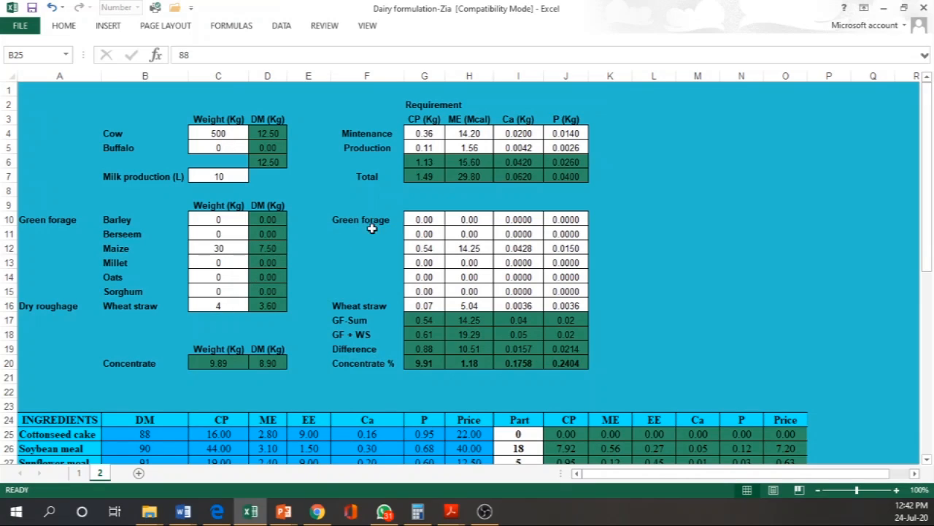
{"action": "mouse_move", "coordinate": [485, 159]}
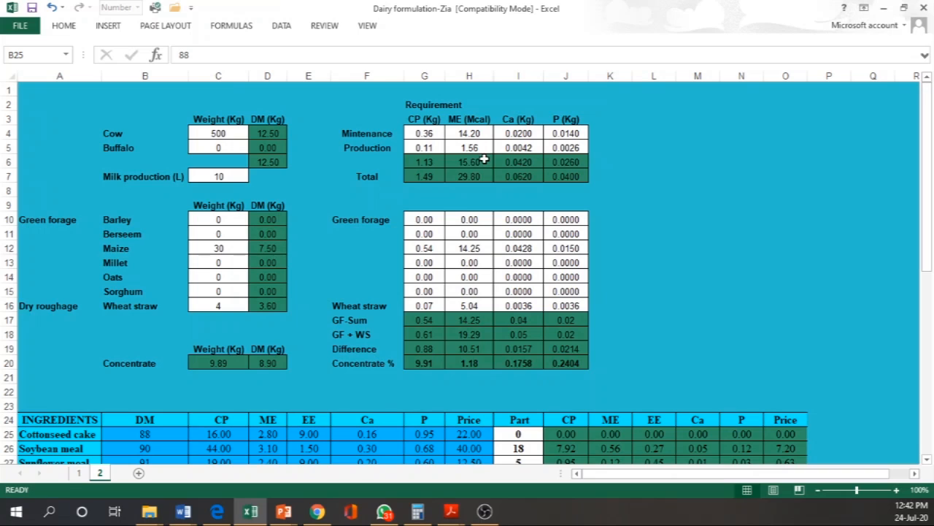
{"action": "mouse_move", "coordinate": [424, 254]}
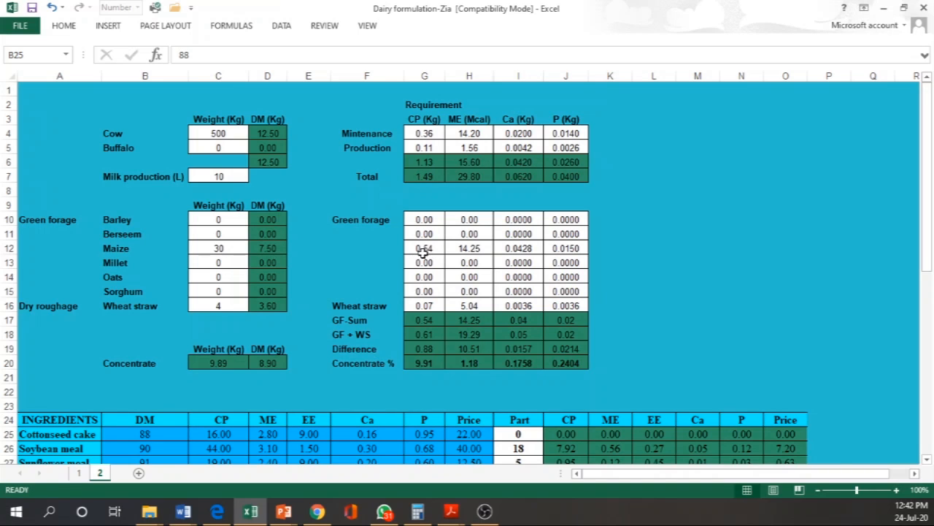
{"action": "scroll", "scroll_direction": "down", "scroll_amount": 3}
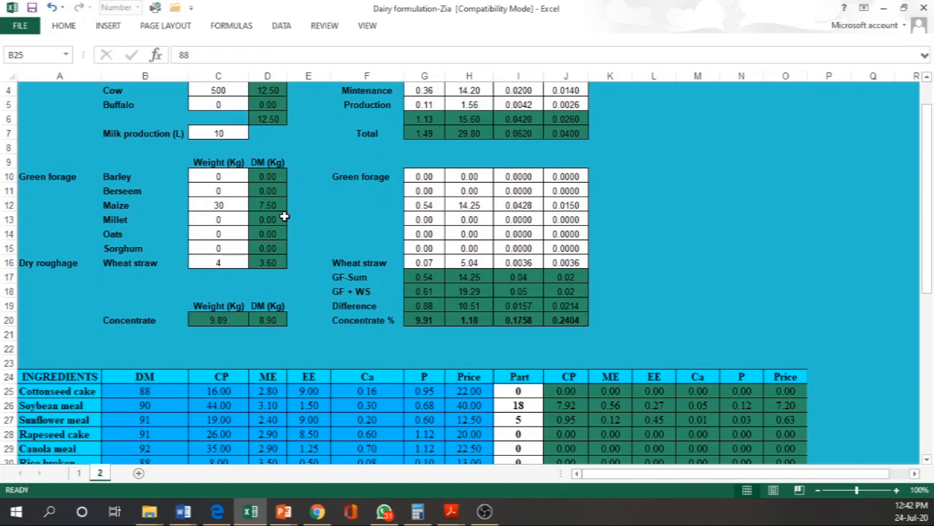
{"action": "mouse_move", "coordinate": [274, 268]}
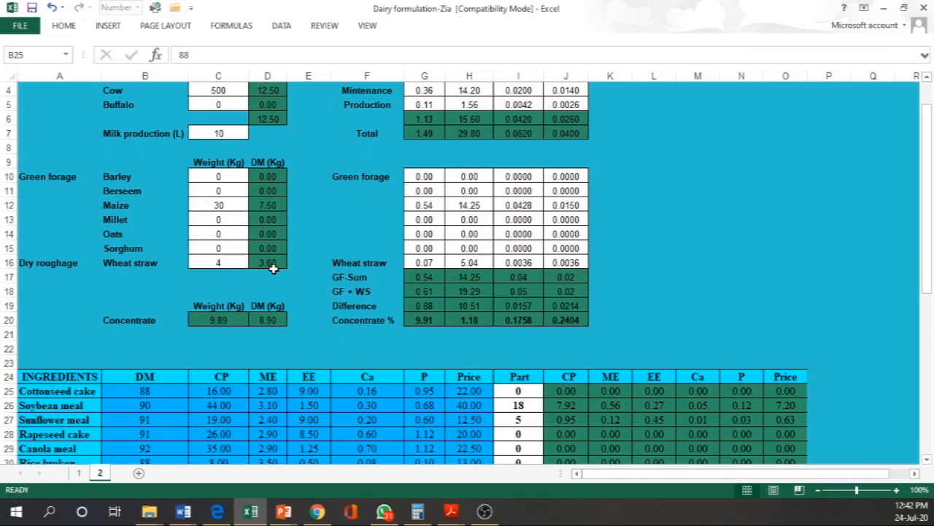
{"action": "scroll", "scroll_direction": "up", "scroll_amount": 3}
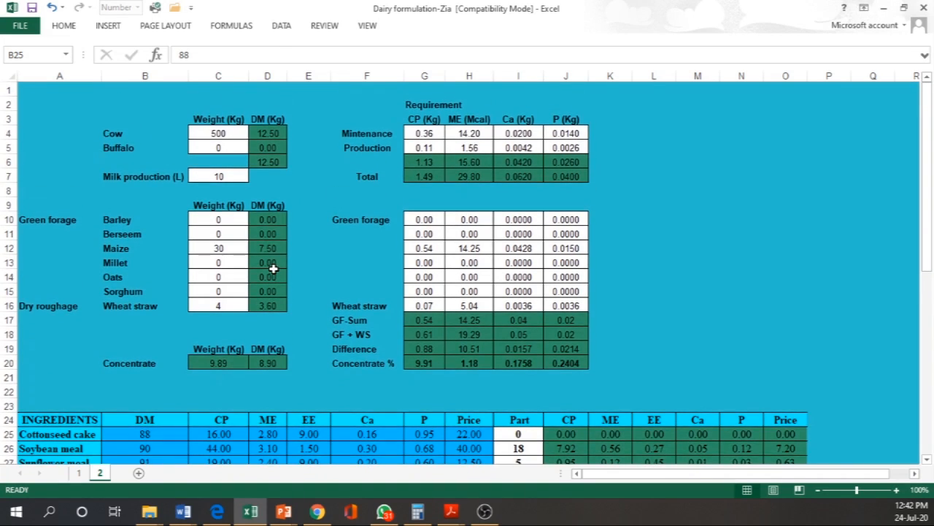
{"action": "mouse_move", "coordinate": [409, 243]}
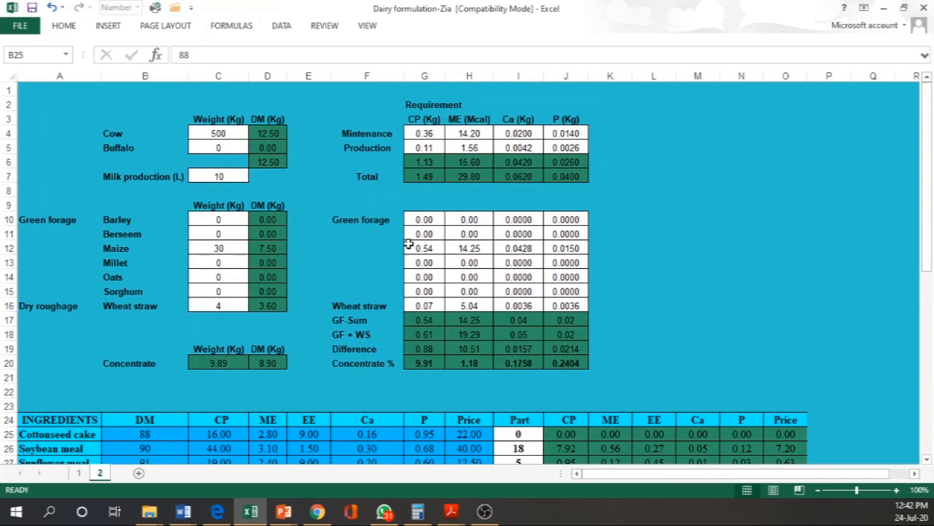
{"action": "scroll", "scroll_direction": "down", "scroll_amount": 3}
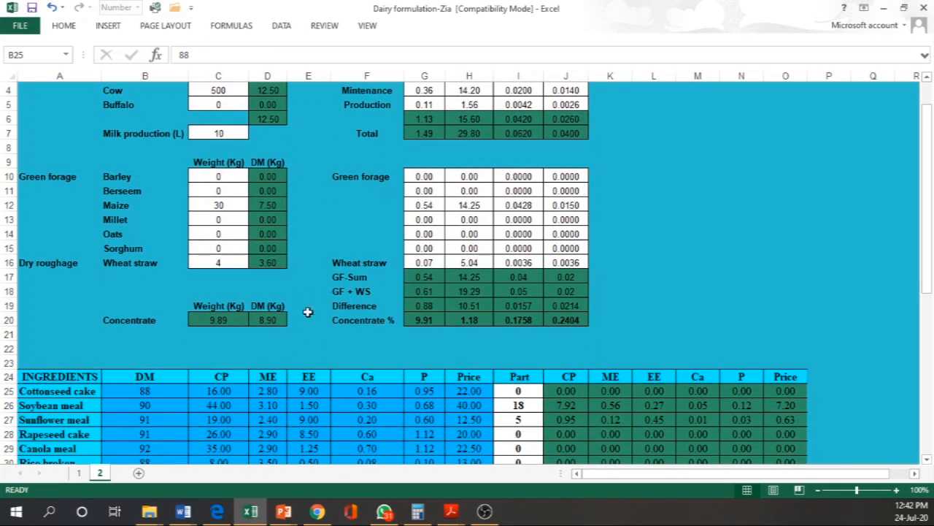
{"action": "mouse_move", "coordinate": [425, 231]}
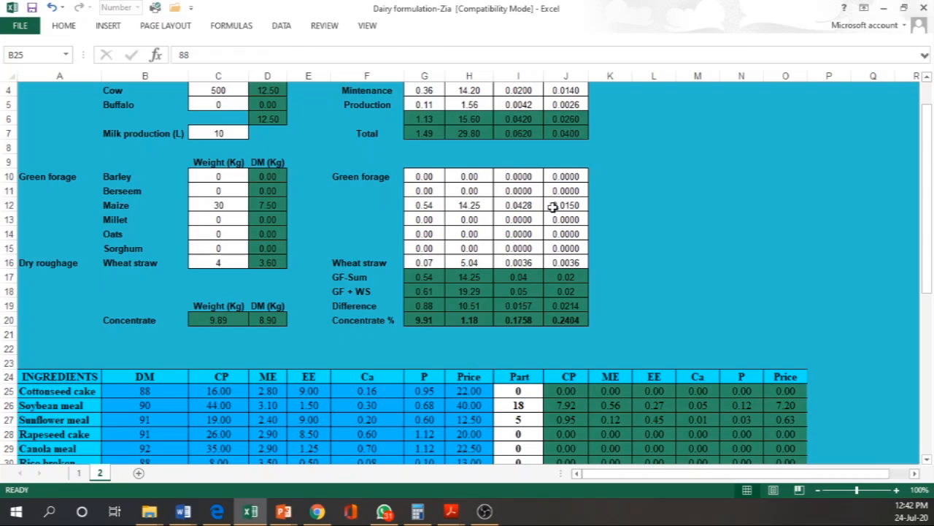
{"action": "scroll", "scroll_direction": "up", "scroll_amount": 3}
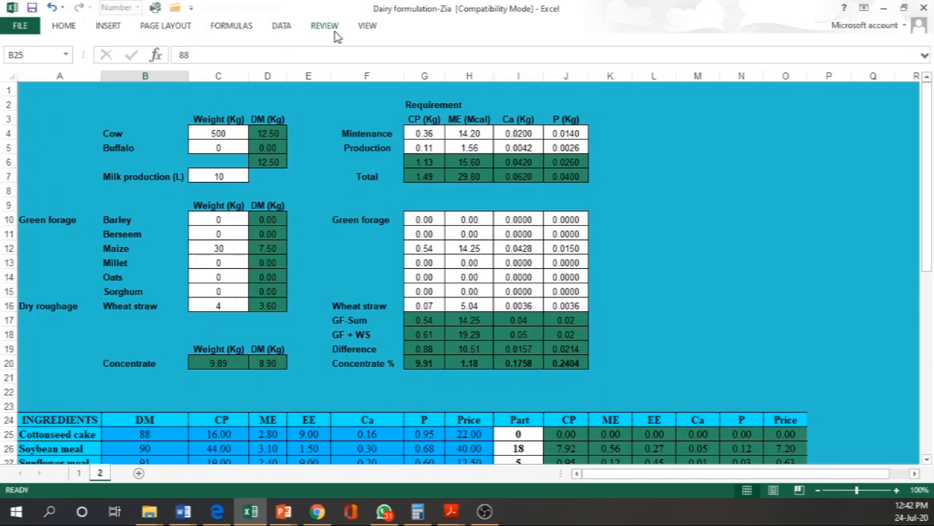
{"action": "scroll", "scroll_direction": "down", "scroll_amount": 3}
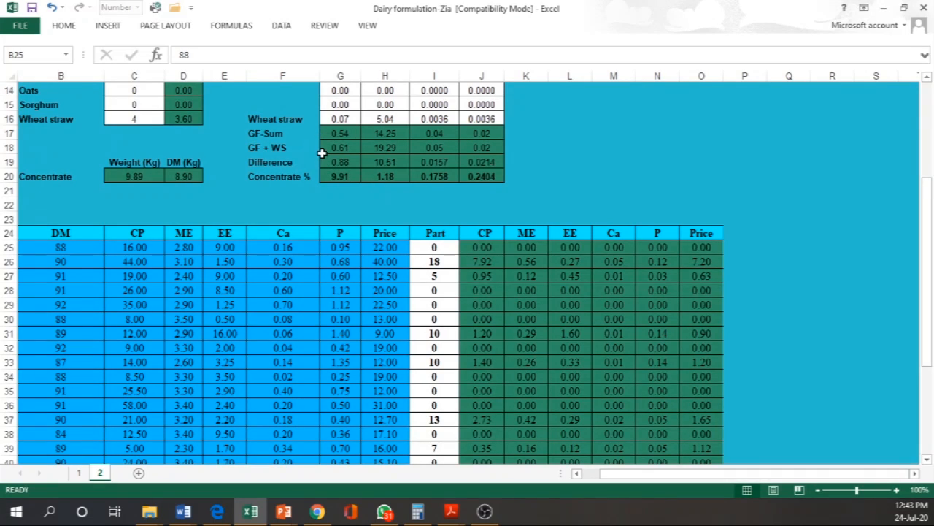
{"action": "mouse_move", "coordinate": [358, 167]}
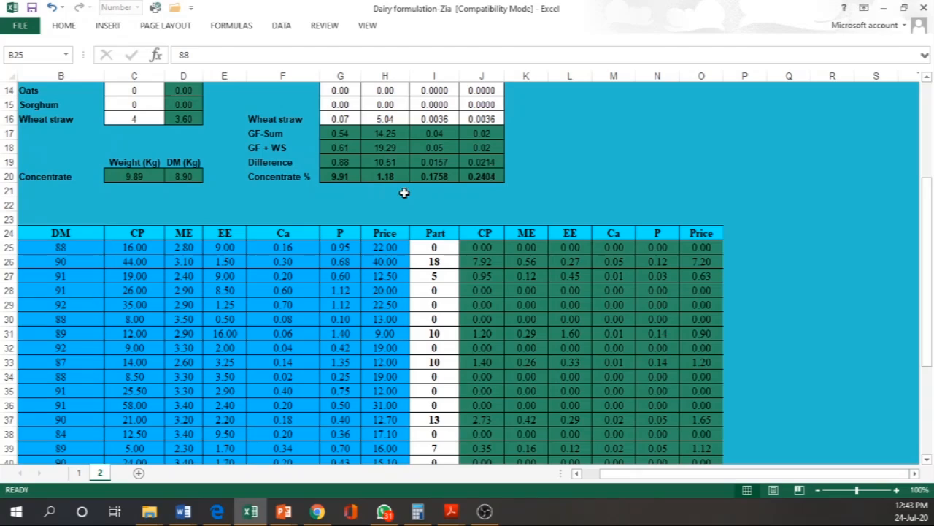
{"action": "mouse_move", "coordinate": [359, 211]}
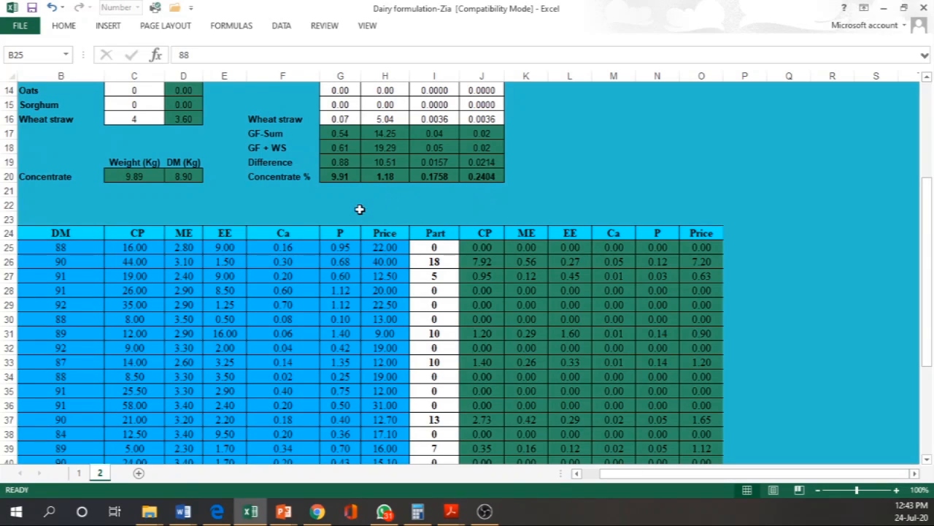
{"action": "mouse_move", "coordinate": [323, 187]}
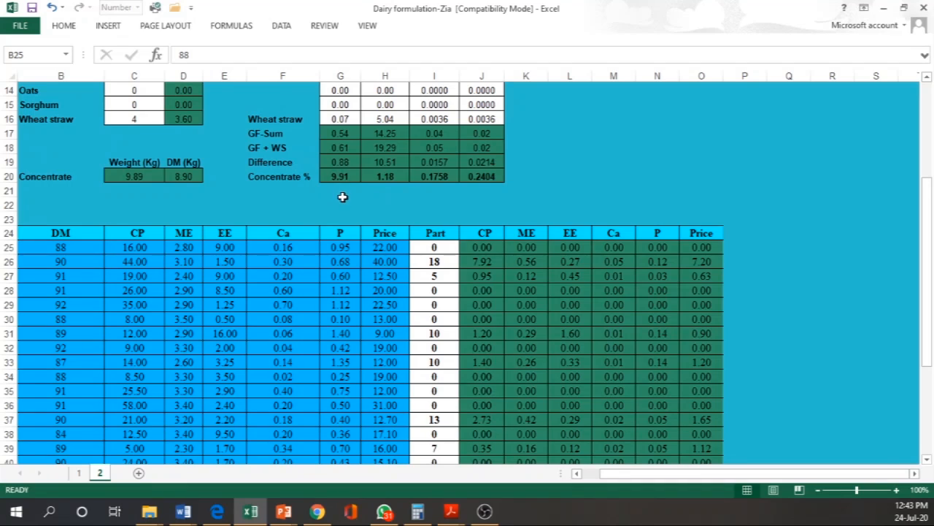
{"action": "scroll", "scroll_direction": "up", "scroll_amount": 3}
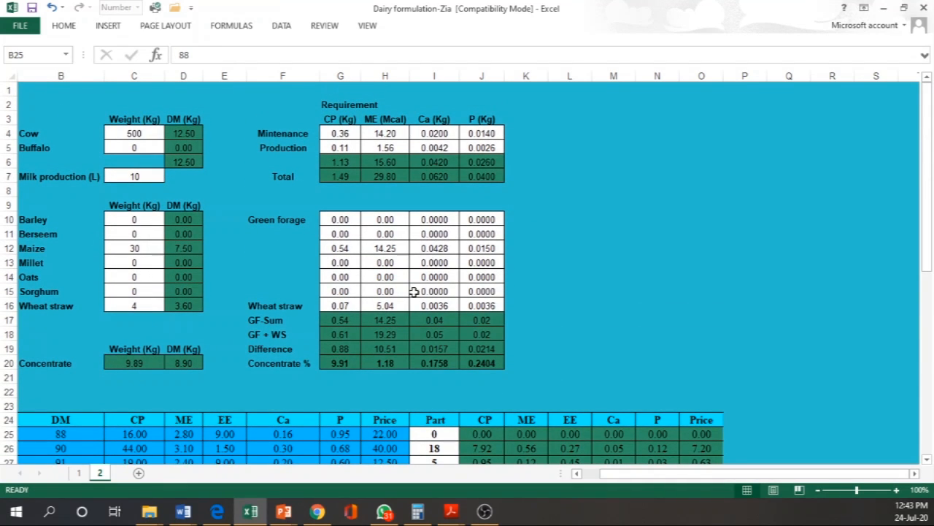
{"action": "mouse_move", "coordinate": [480, 356]}
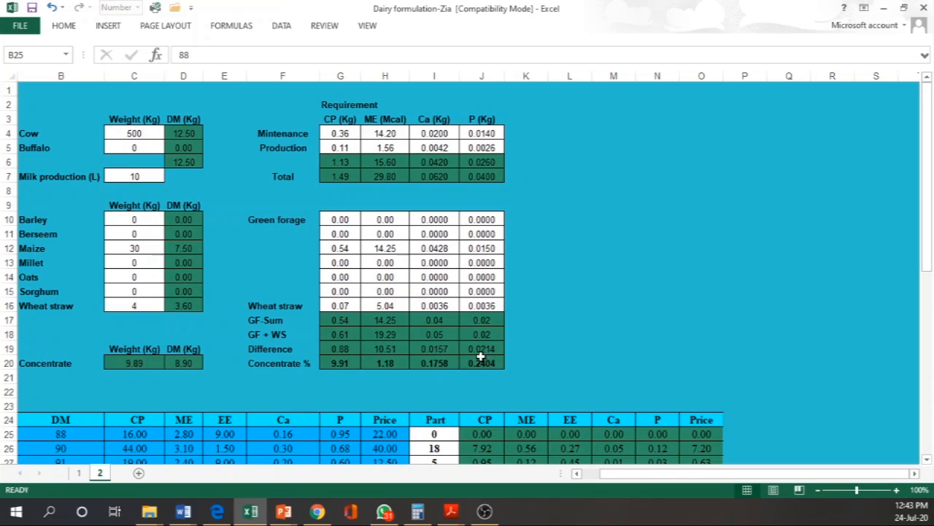
{"action": "scroll", "scroll_direction": "down", "scroll_amount": 3}
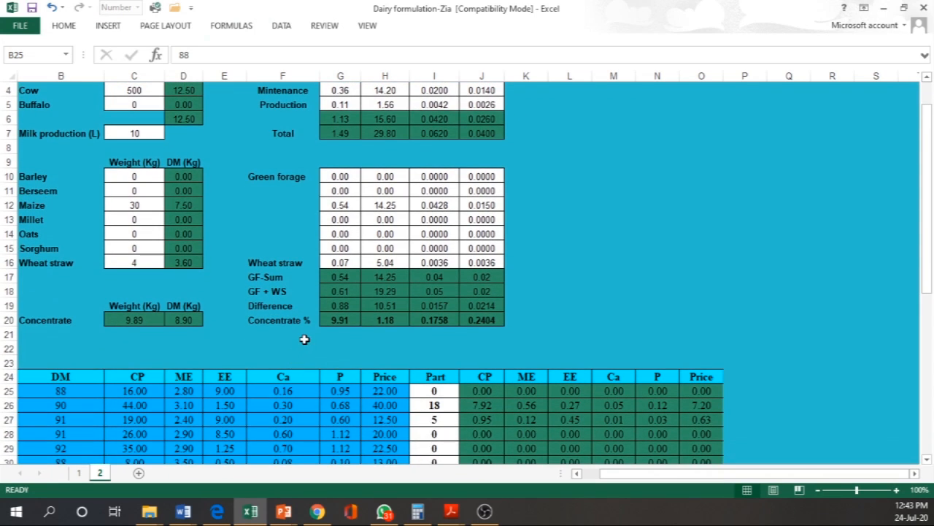
{"action": "scroll", "scroll_direction": "down", "scroll_amount": 3}
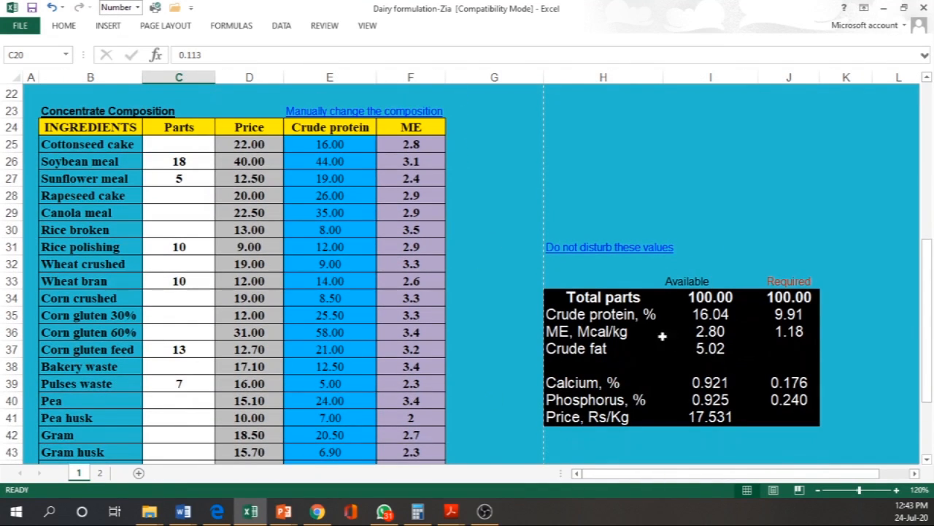
{"action": "mouse_move", "coordinate": [691, 301]}
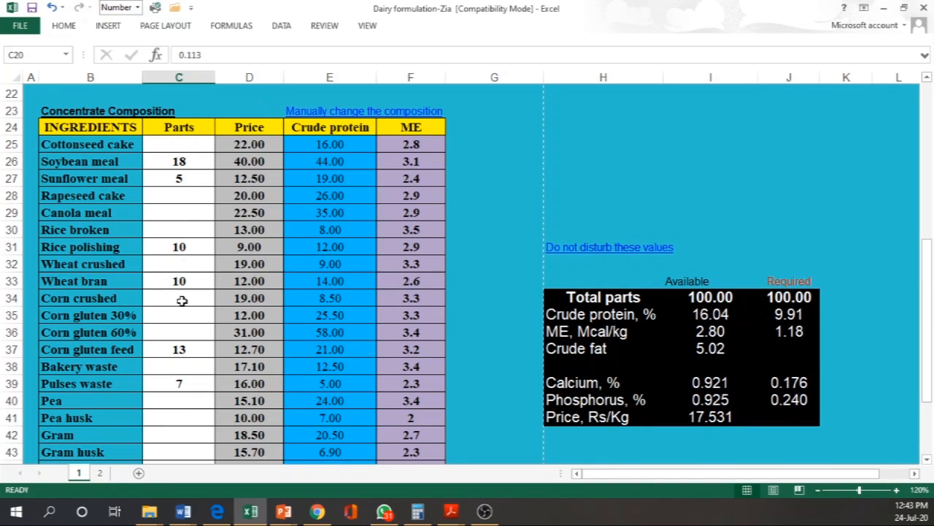
{"action": "mouse_move", "coordinate": [716, 325]}
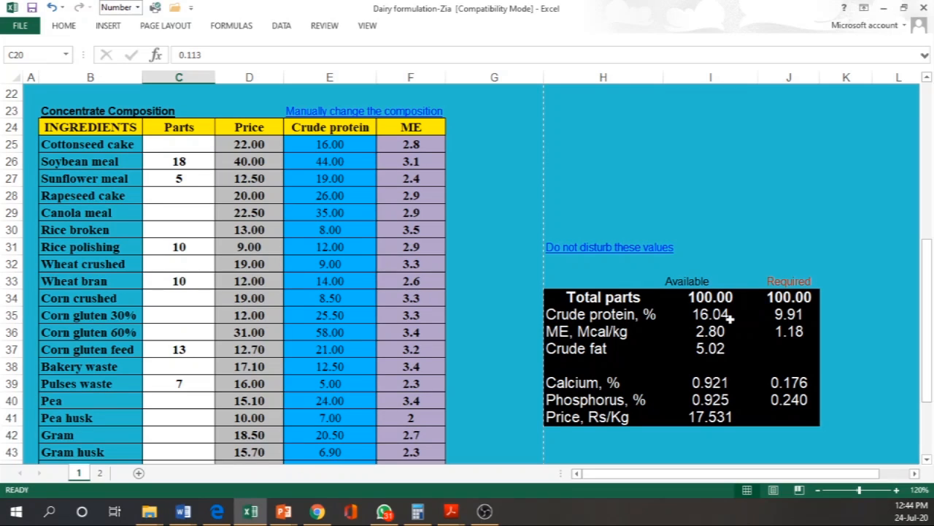
{"action": "mouse_move", "coordinate": [628, 342]}
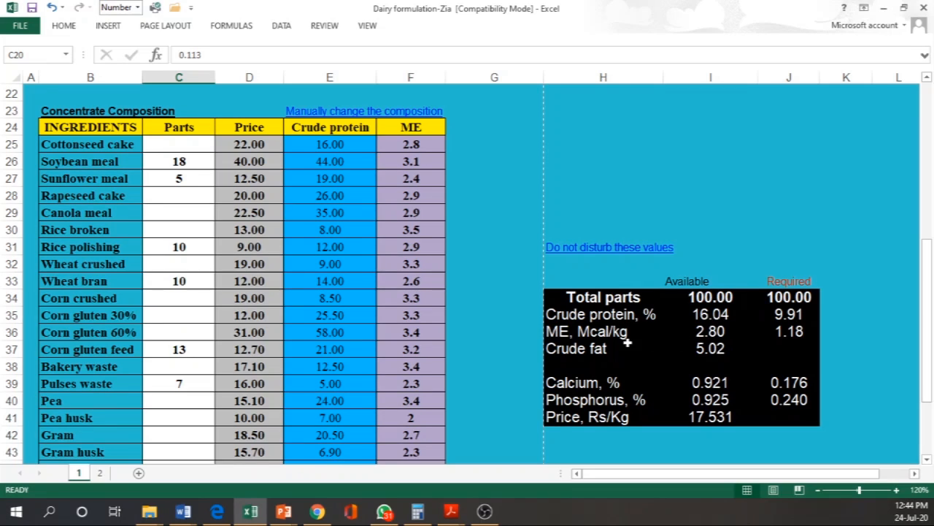
{"action": "mouse_move", "coordinate": [776, 330]}
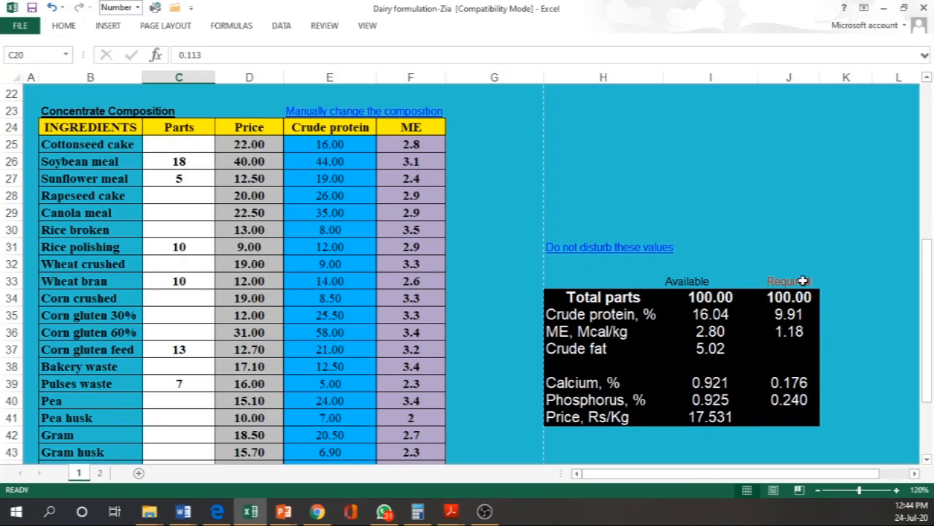
{"action": "mouse_move", "coordinate": [801, 318]}
{"action": "type", "text": "10"}
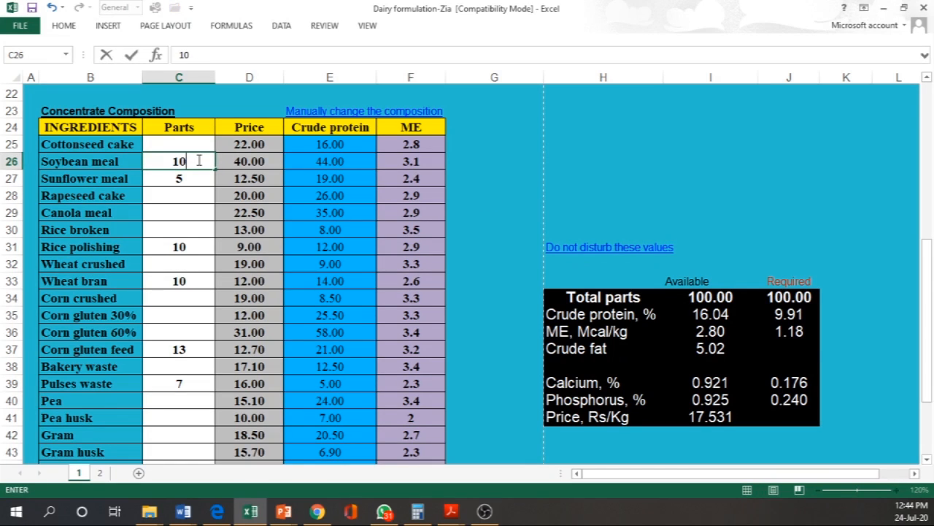
Step: Reduce soybean meal, adjust the pulses waste entry, then clear the soybean meal parts
{"action": "key", "text": "Return"}
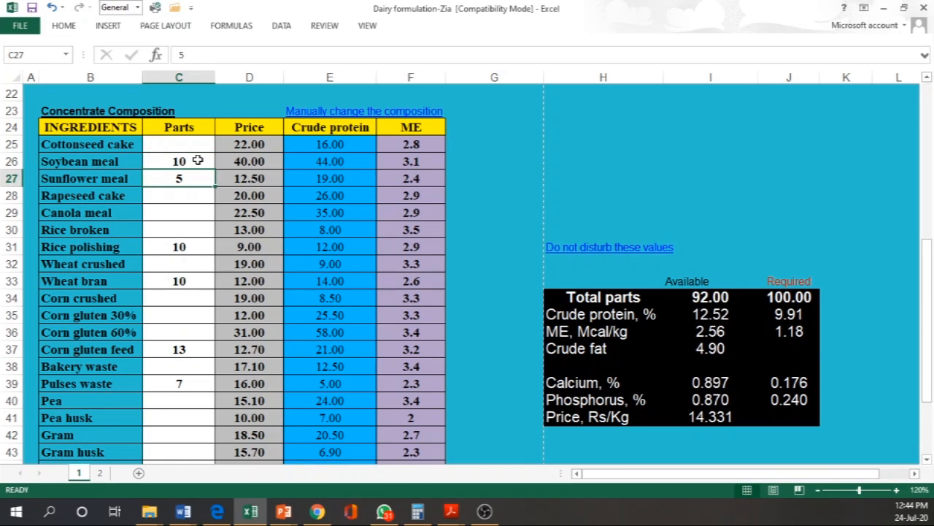
{"action": "mouse_move", "coordinate": [666, 281]}
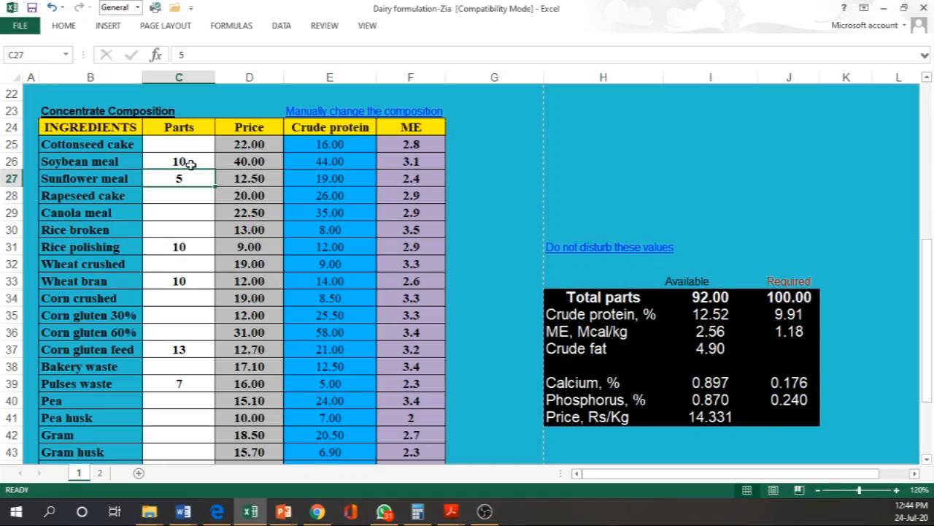
{"action": "mouse_move", "coordinate": [178, 366]}
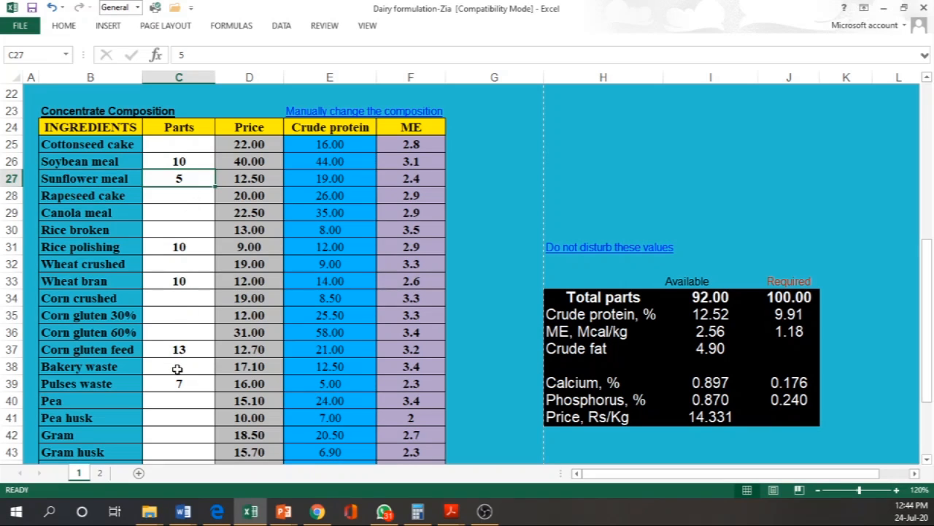
{"action": "left_click", "coordinate": [178, 382]}
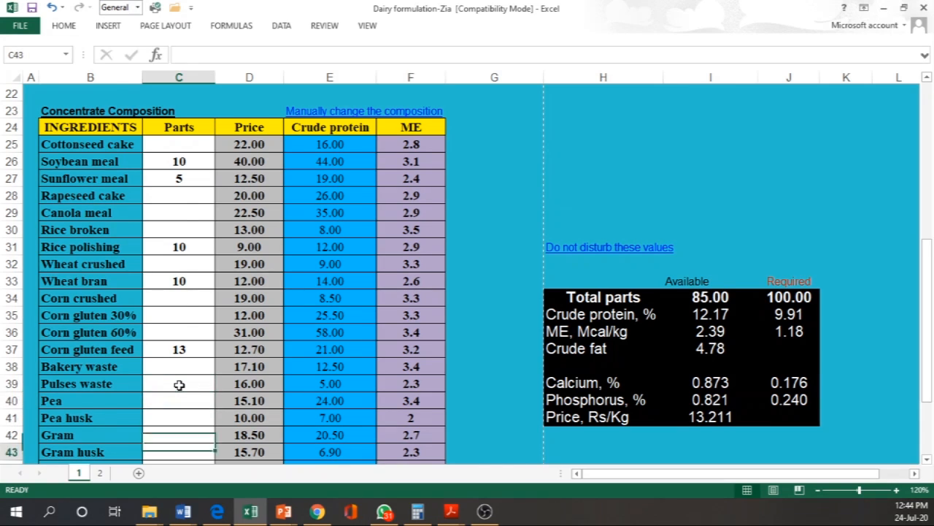
{"action": "scroll", "scroll_direction": "down", "scroll_amount": 3}
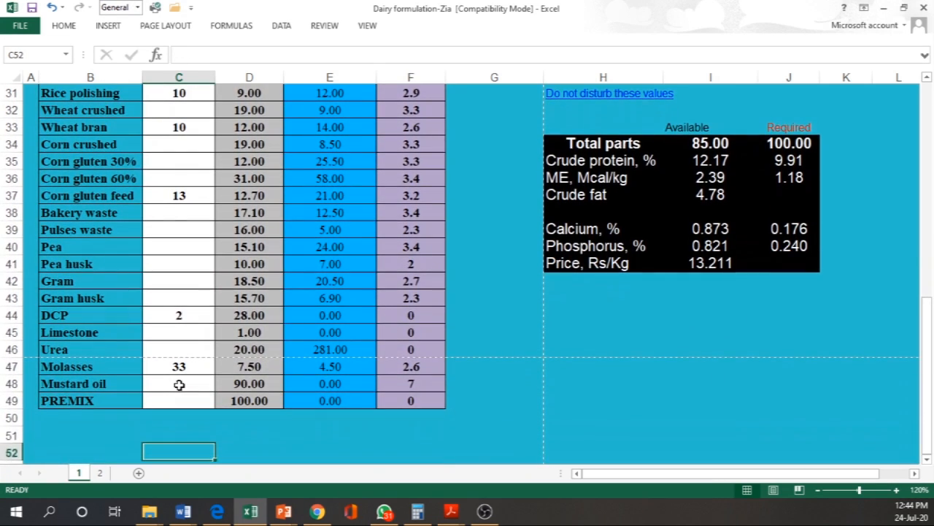
{"action": "left_click", "coordinate": [179, 365]}
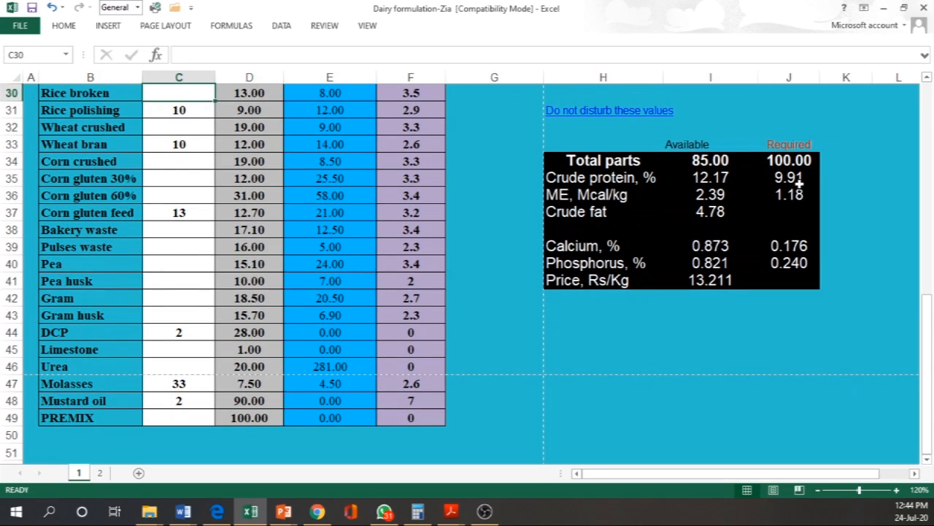
{"action": "mouse_move", "coordinate": [751, 198]}
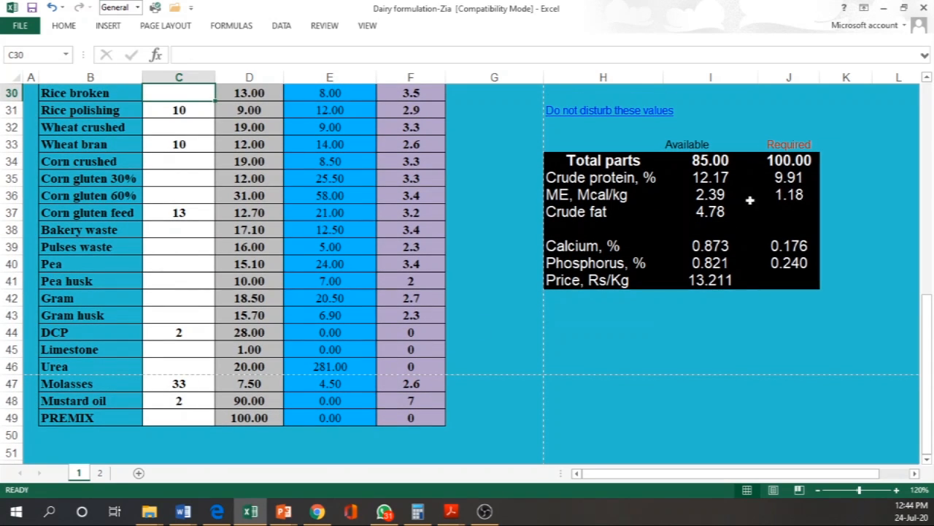
{"action": "mouse_move", "coordinate": [268, 312]}
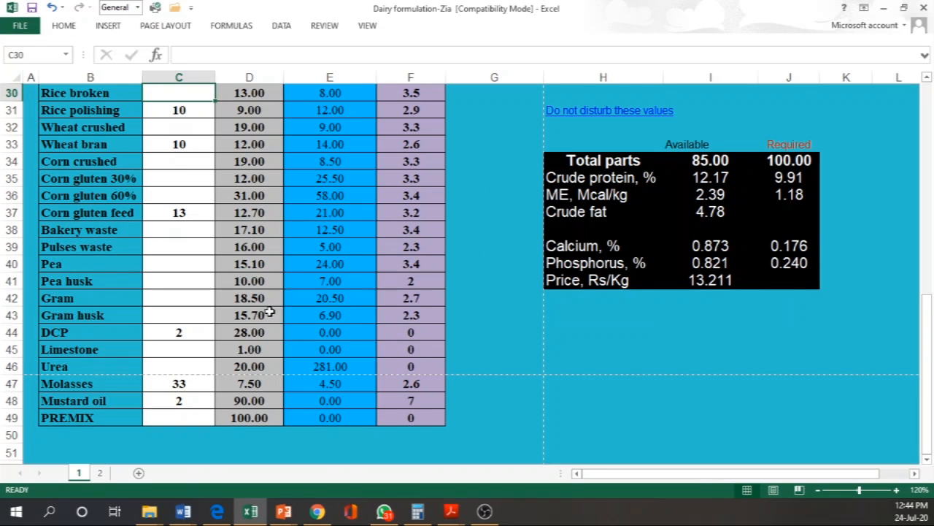
{"action": "scroll", "scroll_direction": "up", "scroll_amount": 3}
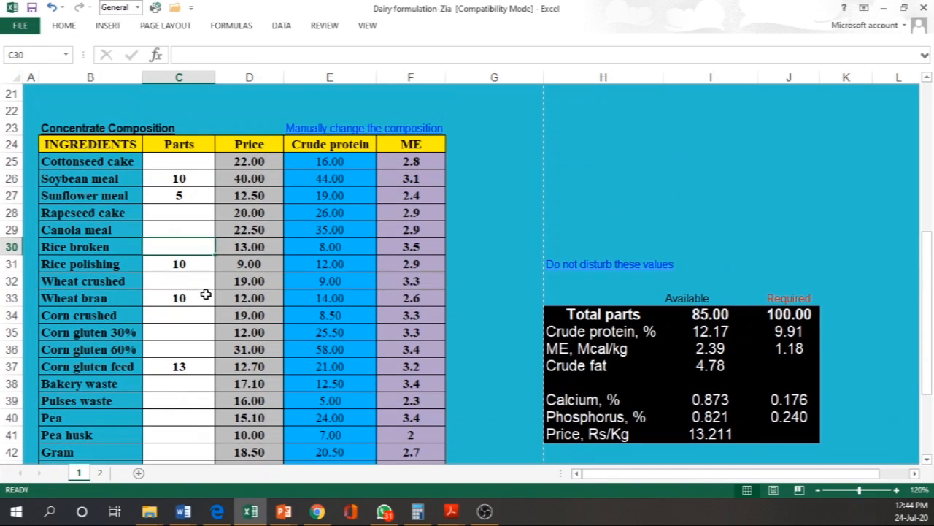
{"action": "scroll", "scroll_direction": "down", "scroll_amount": 3}
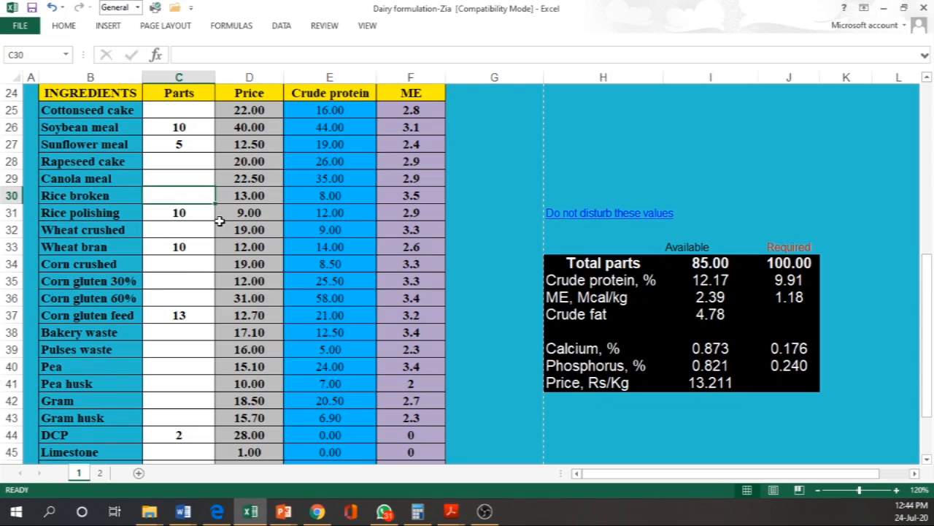
{"action": "mouse_move", "coordinate": [183, 146]}
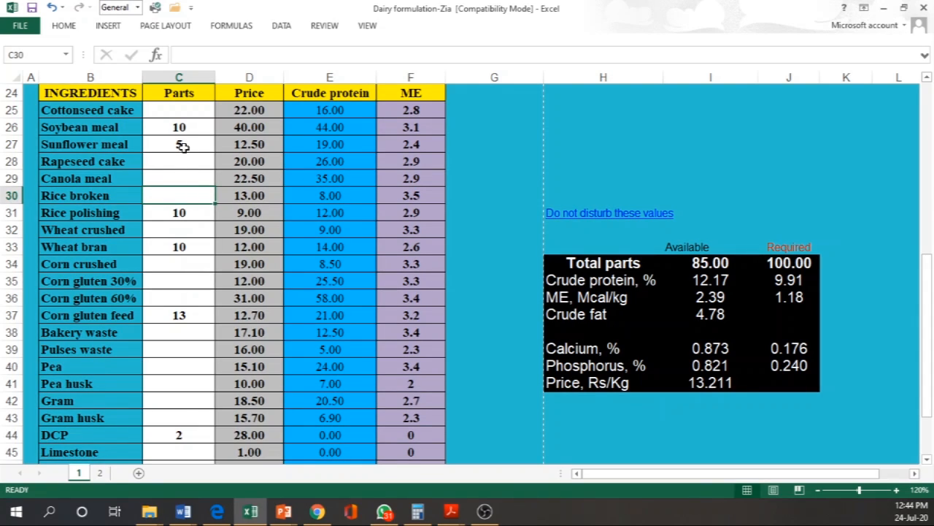
{"action": "type", "text": "5"}
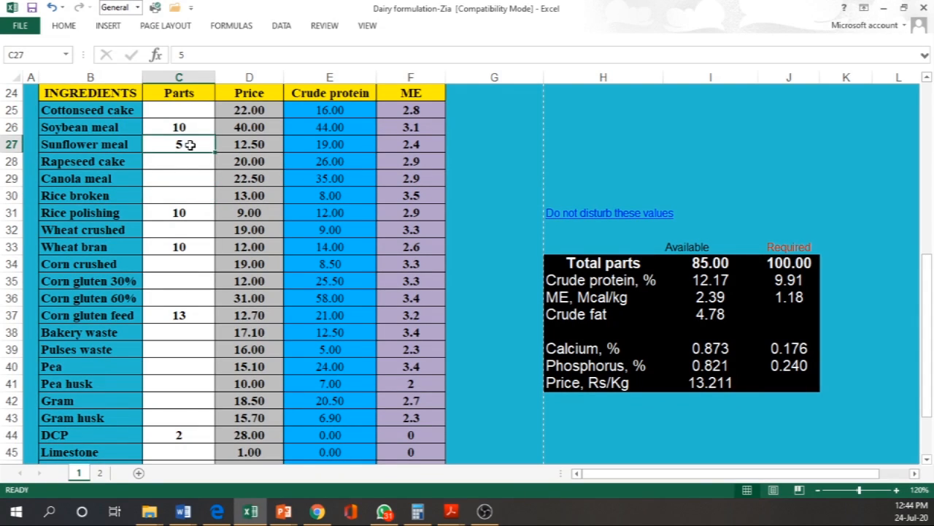
{"action": "key", "text": "Delete"}
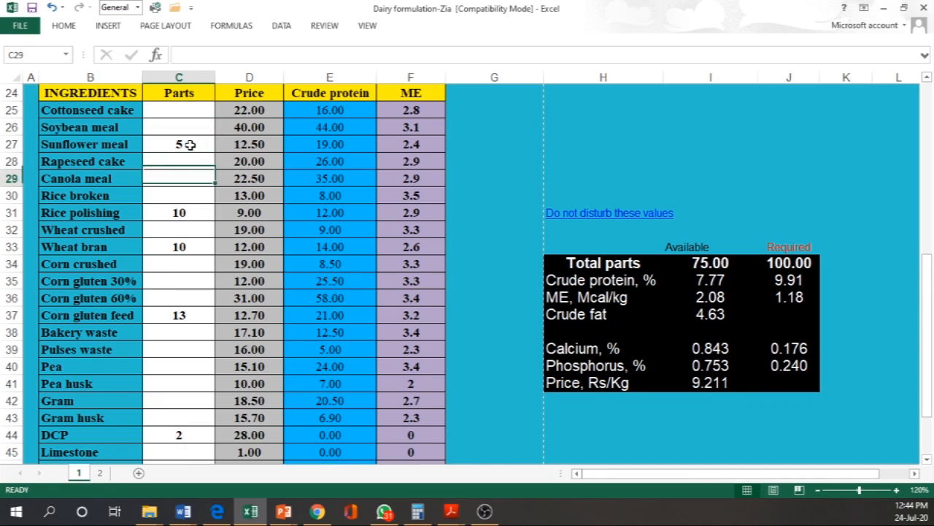
Step: Remove the corn gluten feed and DCP parts from the concentrate mix
{"action": "left_click", "coordinate": [178, 263]}
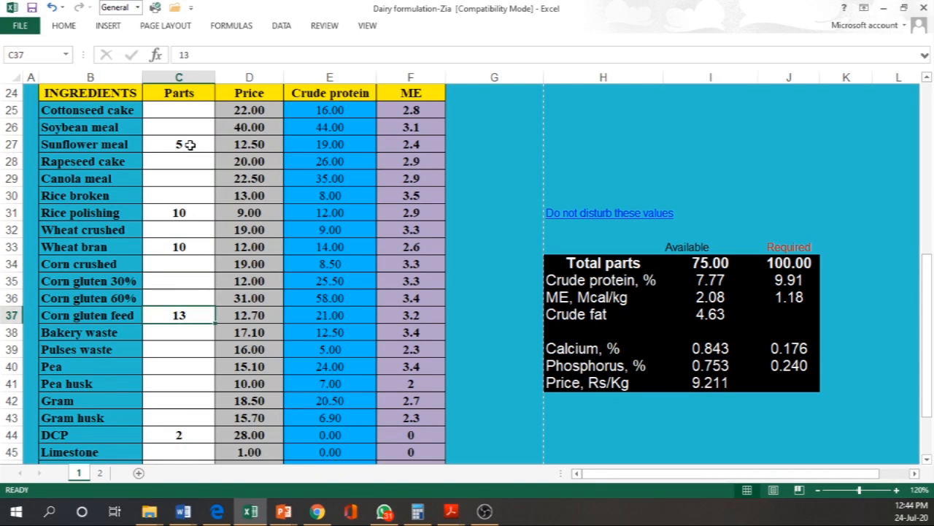
{"action": "key", "text": "Delete"}
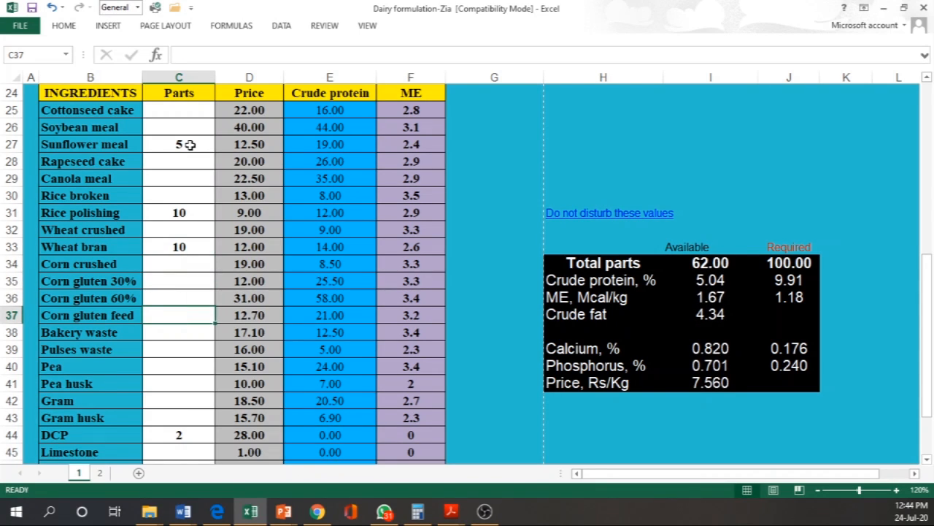
{"action": "left_click", "coordinate": [178, 435]}
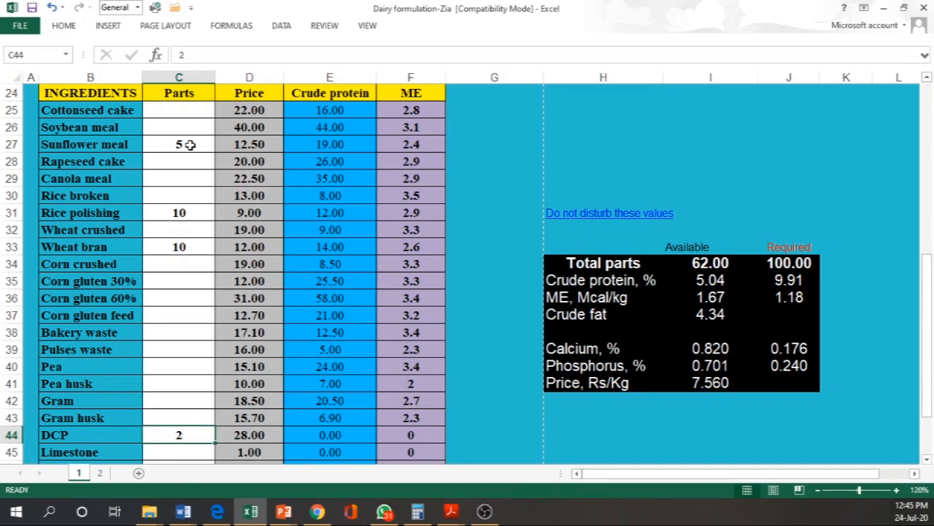
{"action": "scroll", "scroll_direction": "down", "scroll_amount": 3}
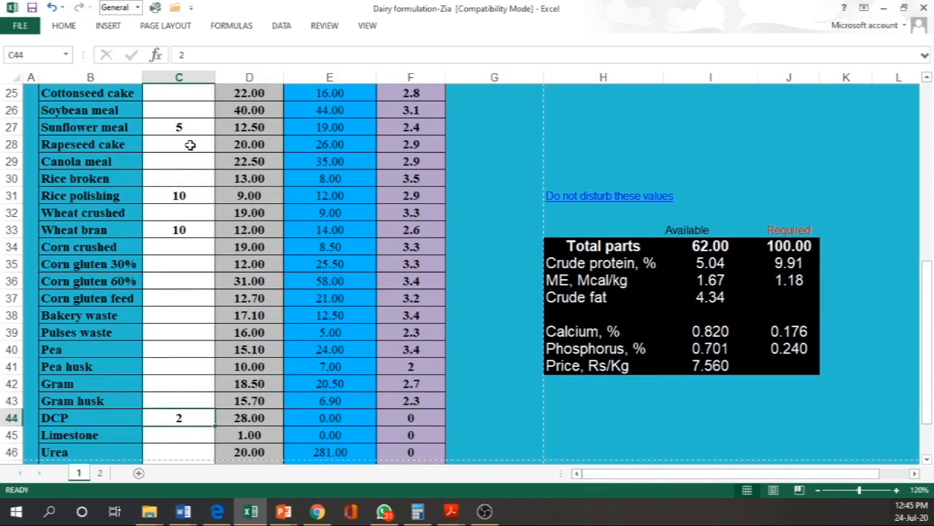
{"action": "key", "text": "Delete"}
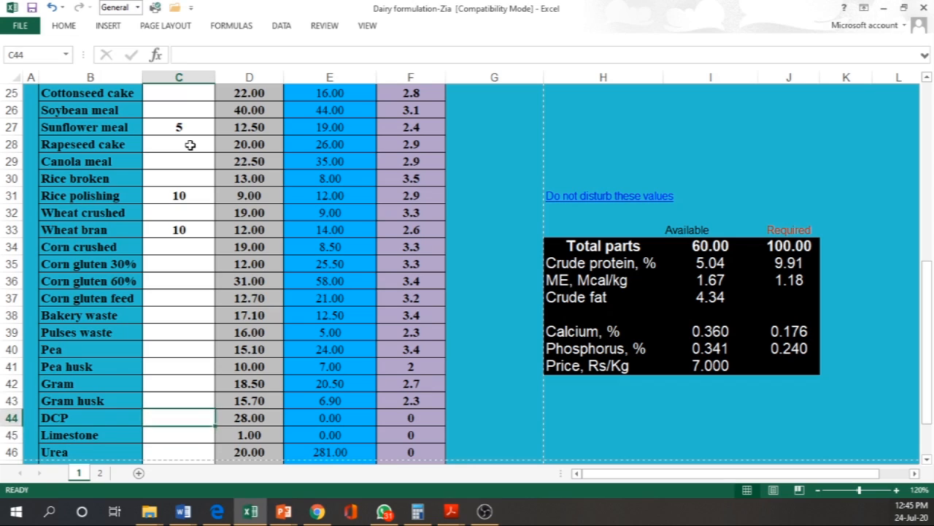
{"action": "scroll", "scroll_direction": "down", "scroll_amount": 3}
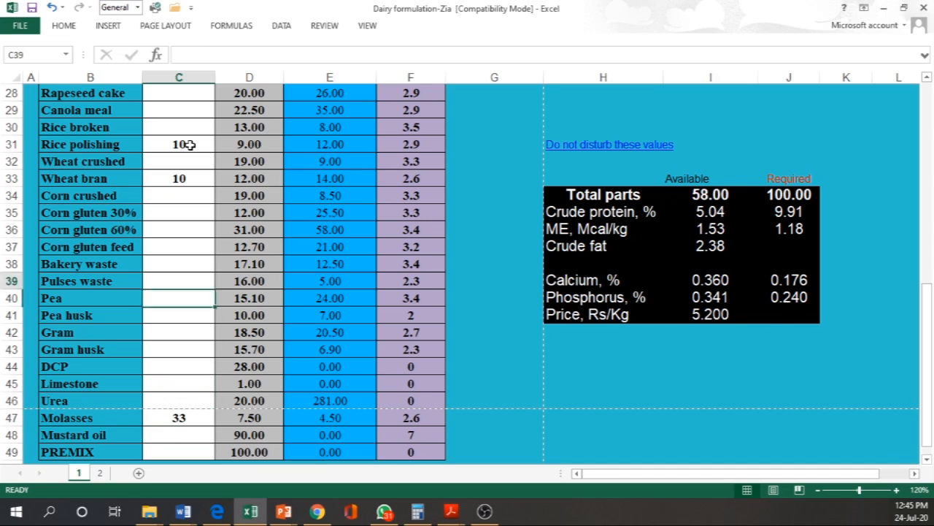
{"action": "scroll", "scroll_direction": "up", "scroll_amount": 3}
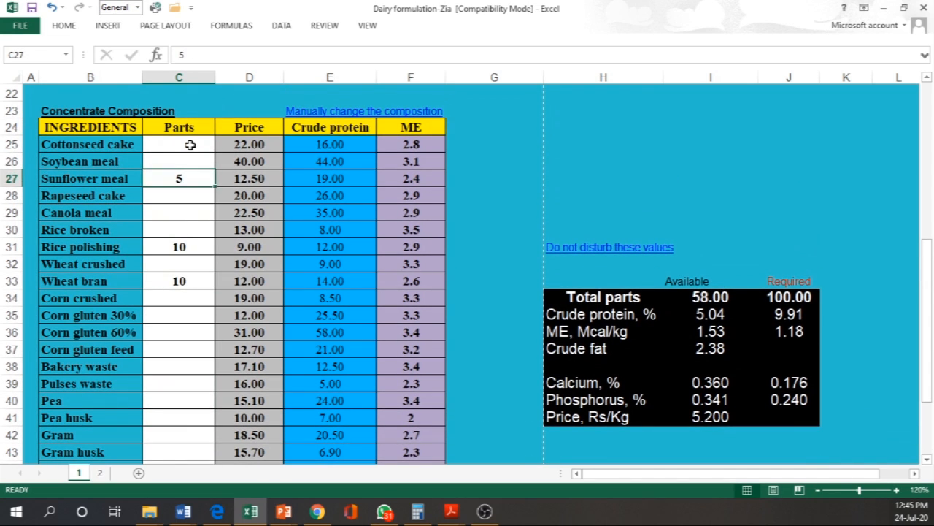
Step: Give cottonseed cake 10 parts and step through rapeseed cake, rice broken and rice polishing entries
{"action": "left_click", "coordinate": [179, 160]}
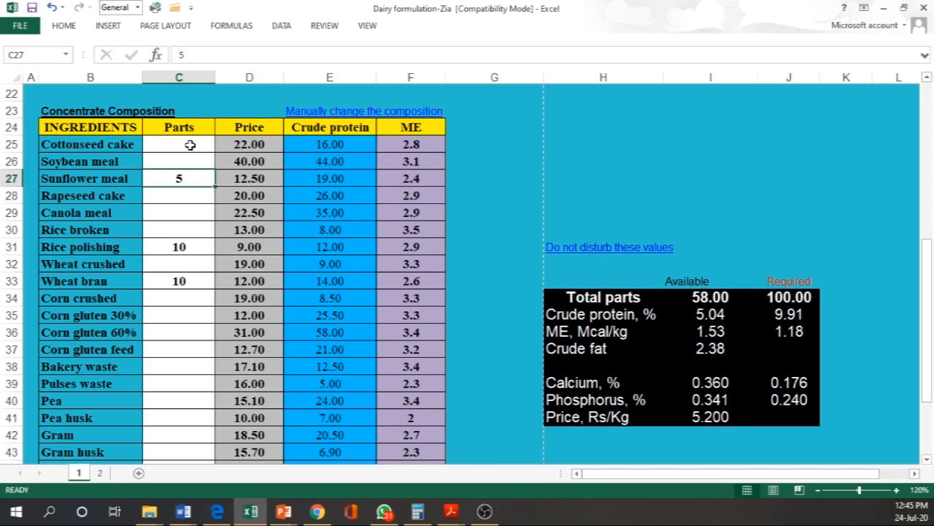
{"action": "left_click", "coordinate": [178, 145]}
{"action": "type", "text": "10"}
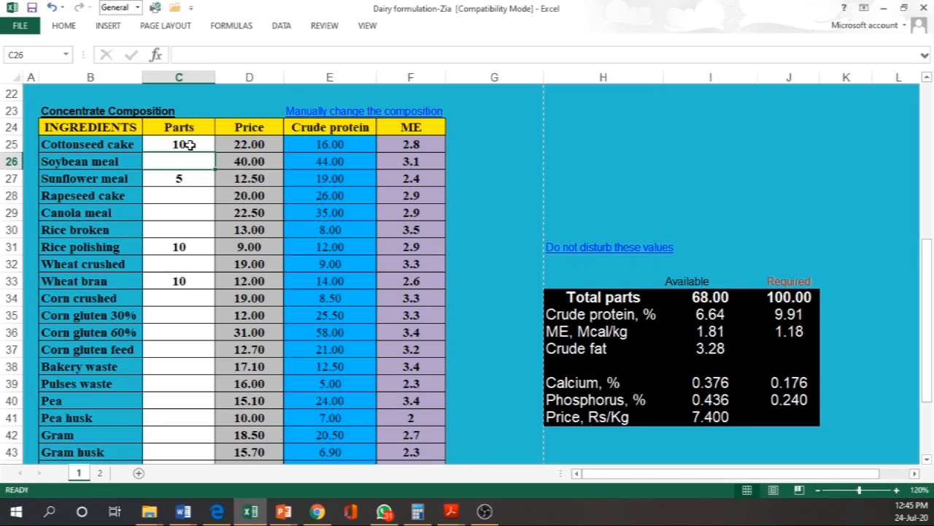
{"action": "left_click", "coordinate": [178, 195]}
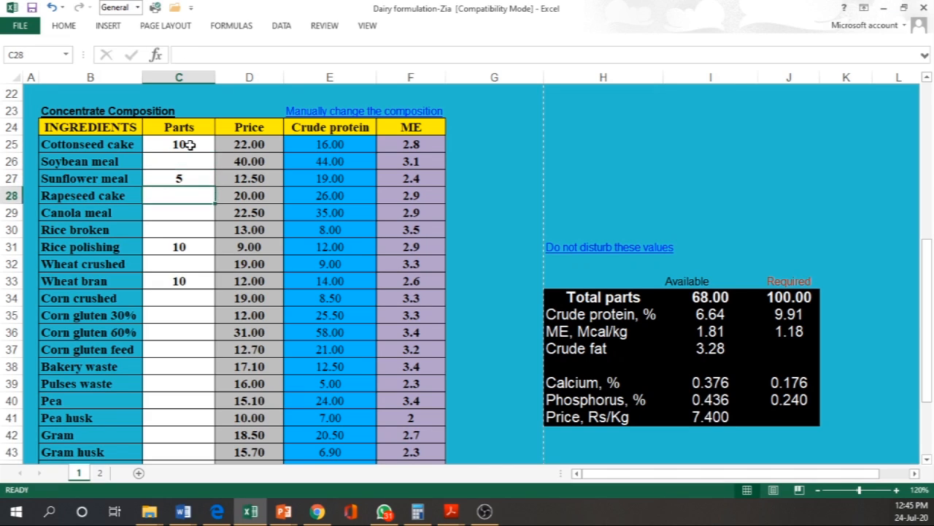
{"action": "left_click", "coordinate": [178, 229]}
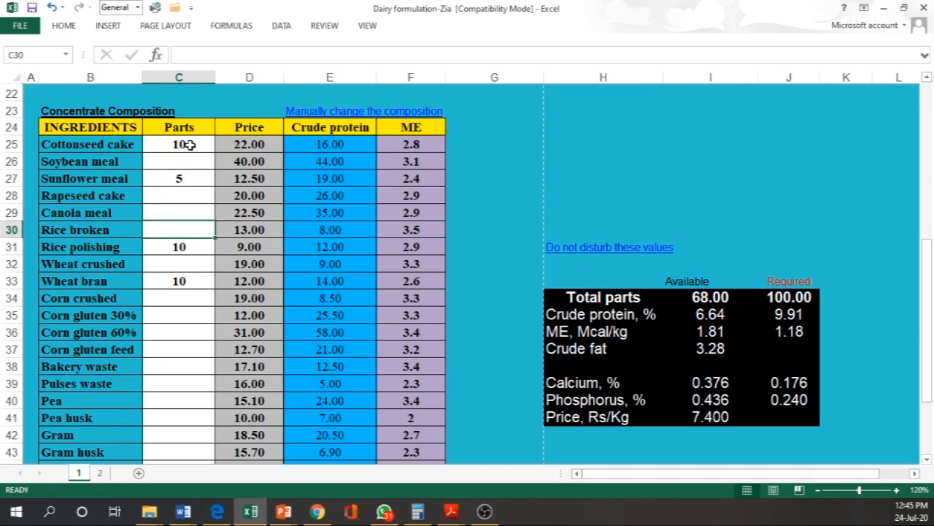
{"action": "left_click", "coordinate": [178, 247]}
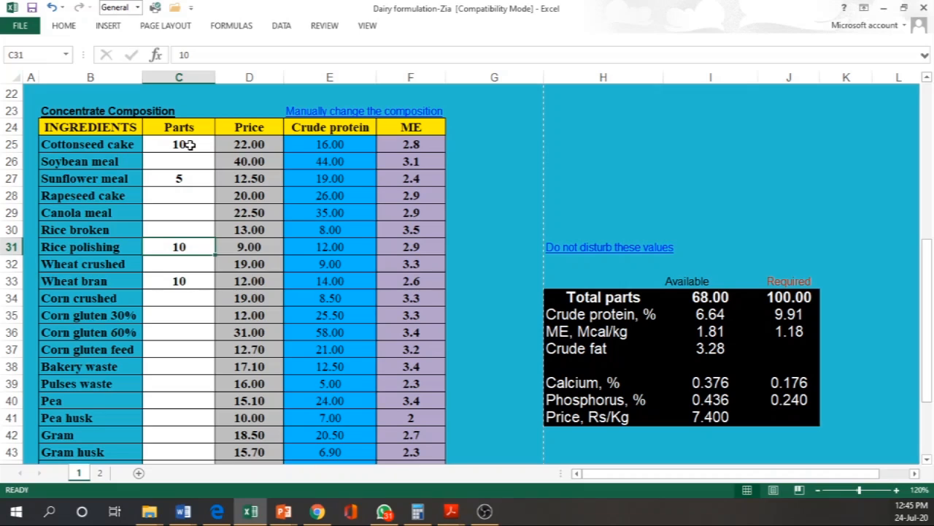
{"action": "left_click", "coordinate": [178, 298]}
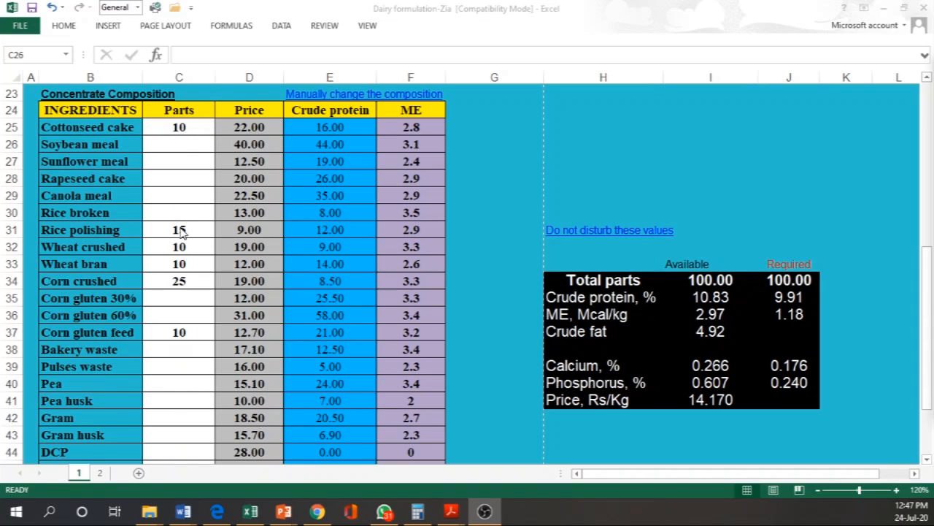
{"action": "mouse_move", "coordinate": [183, 305]}
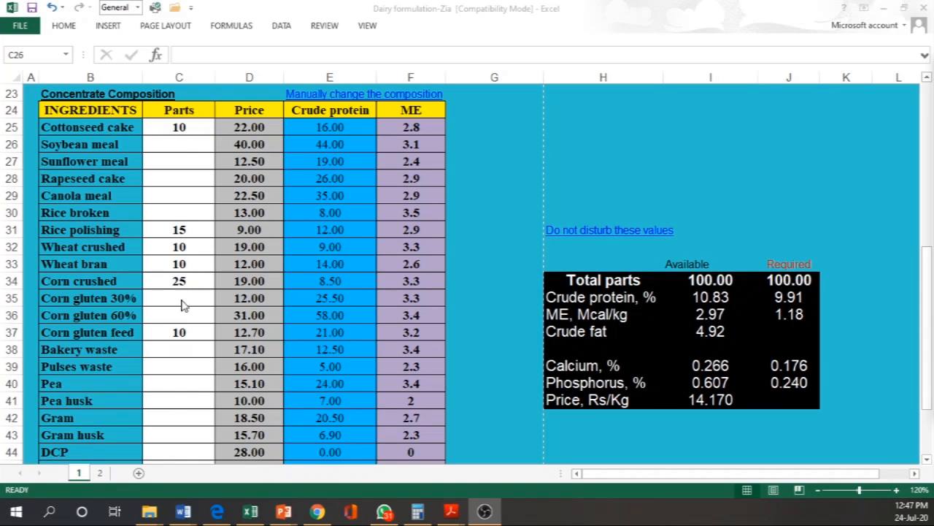
{"action": "scroll", "scroll_direction": "down", "scroll_amount": 3}
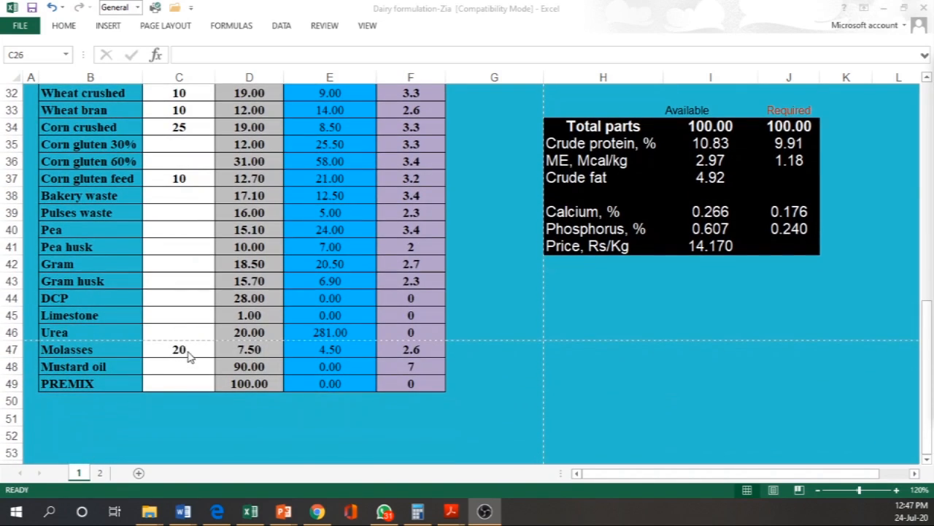
{"action": "scroll", "scroll_direction": "up", "scroll_amount": 3}
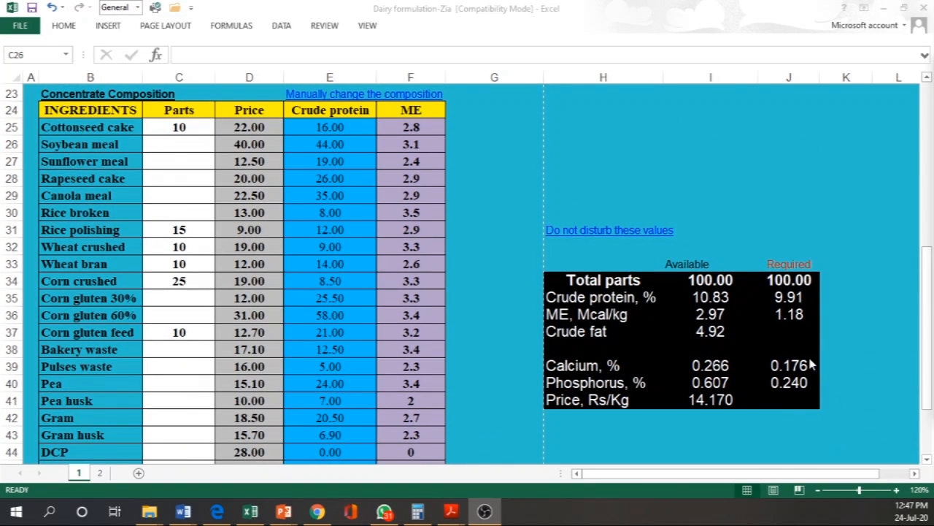
{"action": "mouse_move", "coordinate": [715, 301]}
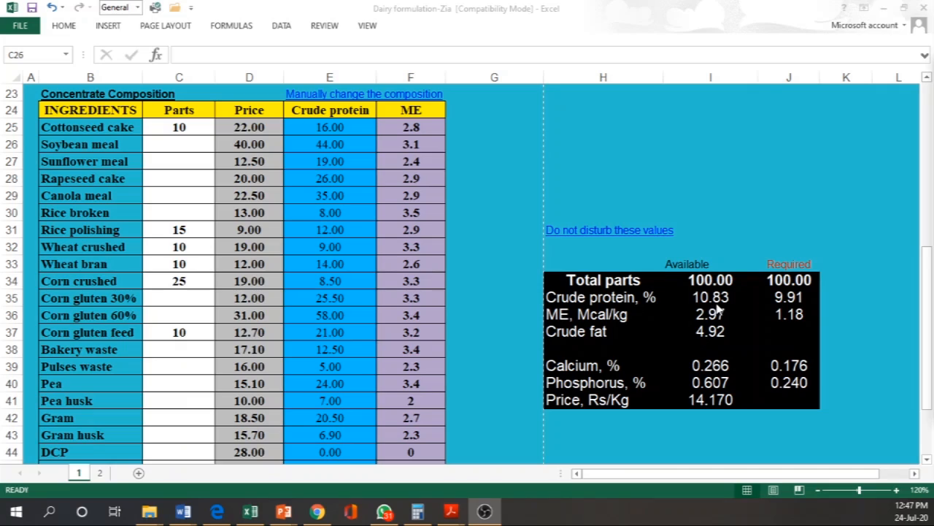
{"action": "mouse_move", "coordinate": [727, 319]}
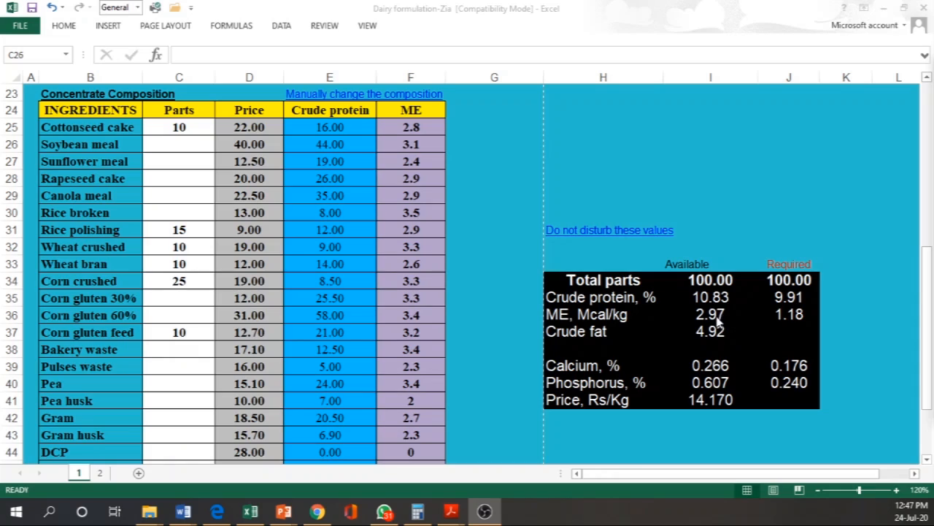
{"action": "mouse_move", "coordinate": [736, 330]}
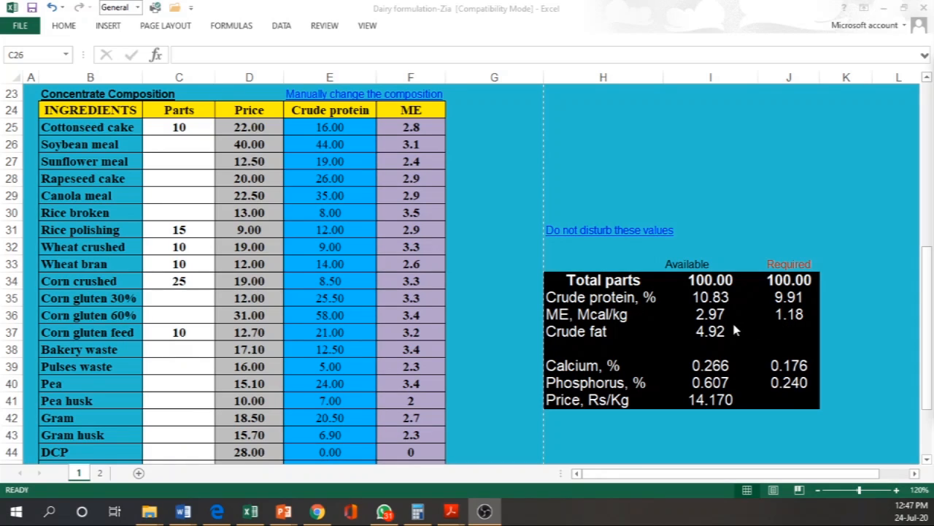
{"action": "mouse_move", "coordinate": [714, 406]}
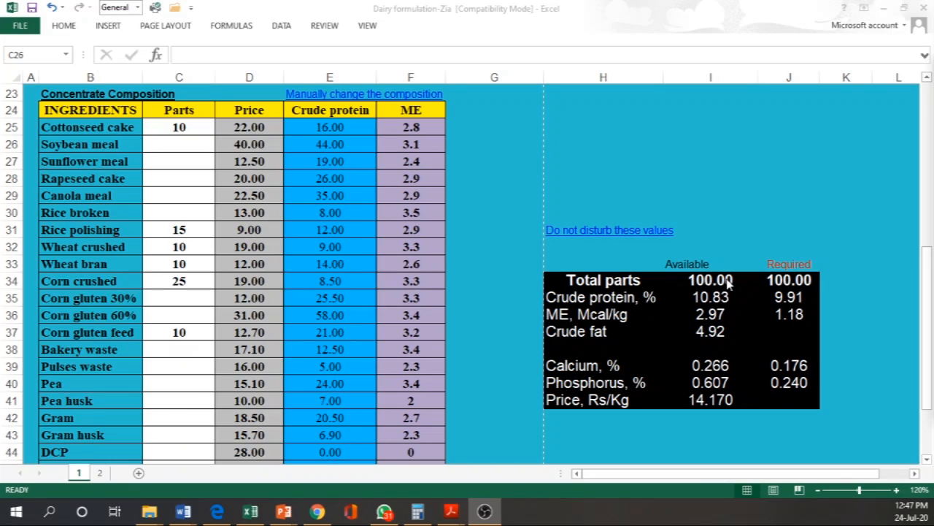
{"action": "mouse_move", "coordinate": [706, 365]}
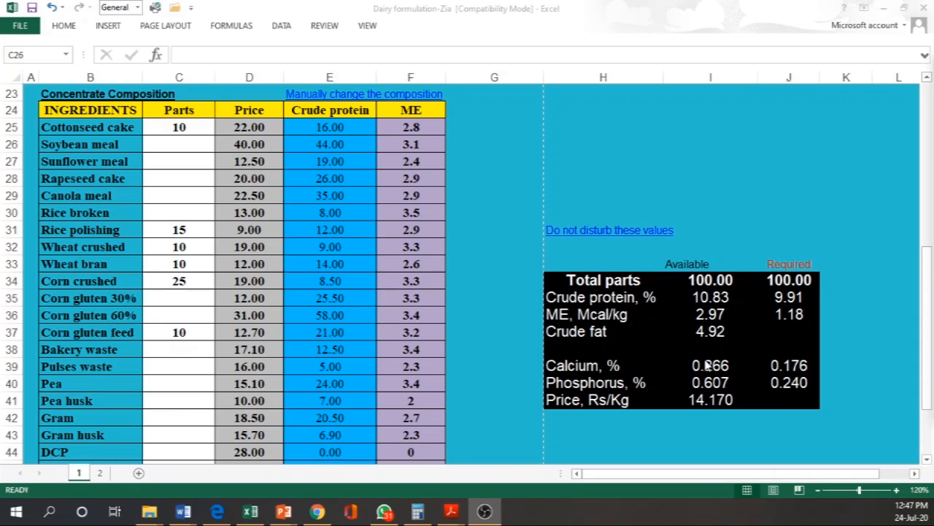
{"action": "mouse_move", "coordinate": [820, 306]}
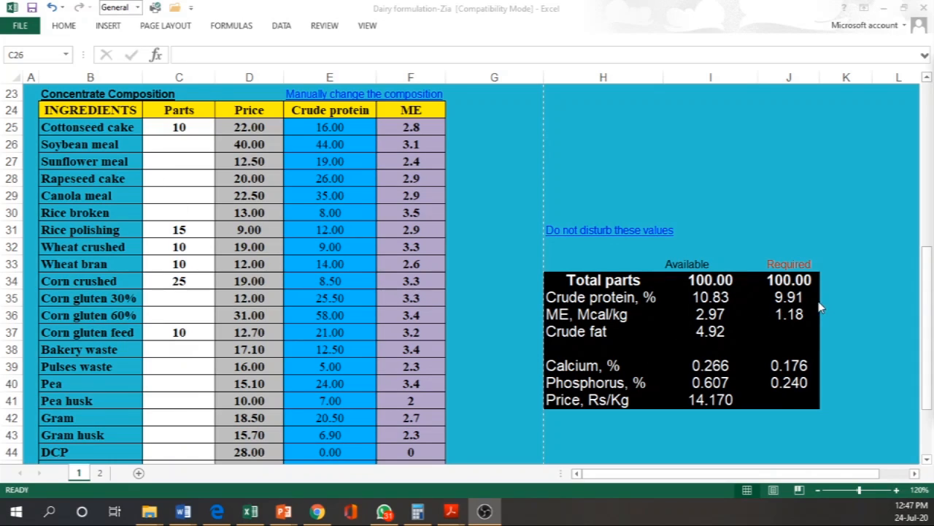
{"action": "mouse_move", "coordinate": [800, 302]}
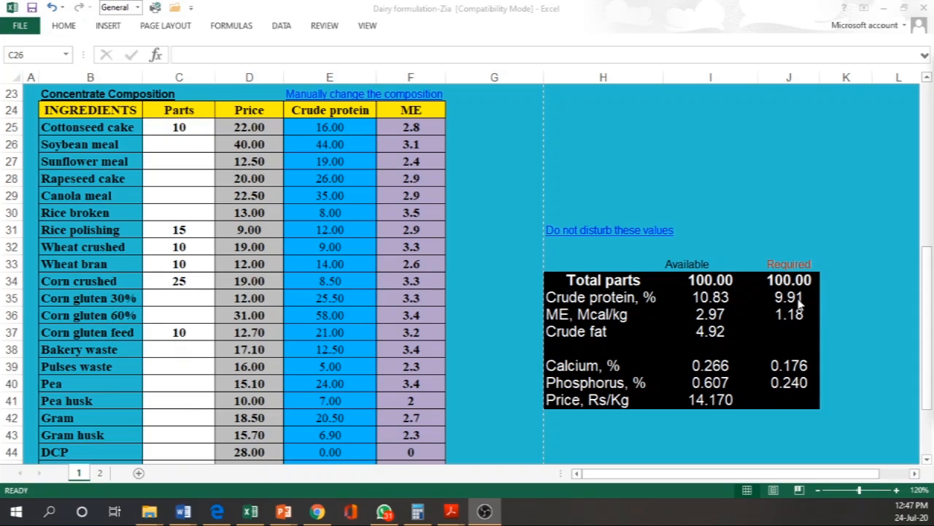
{"action": "mouse_move", "coordinate": [814, 284]}
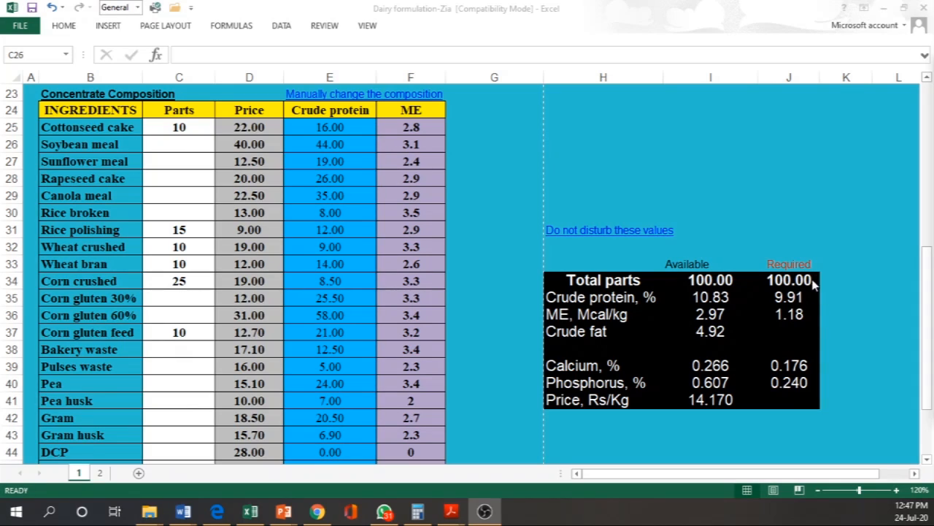
{"action": "mouse_move", "coordinate": [796, 325]}
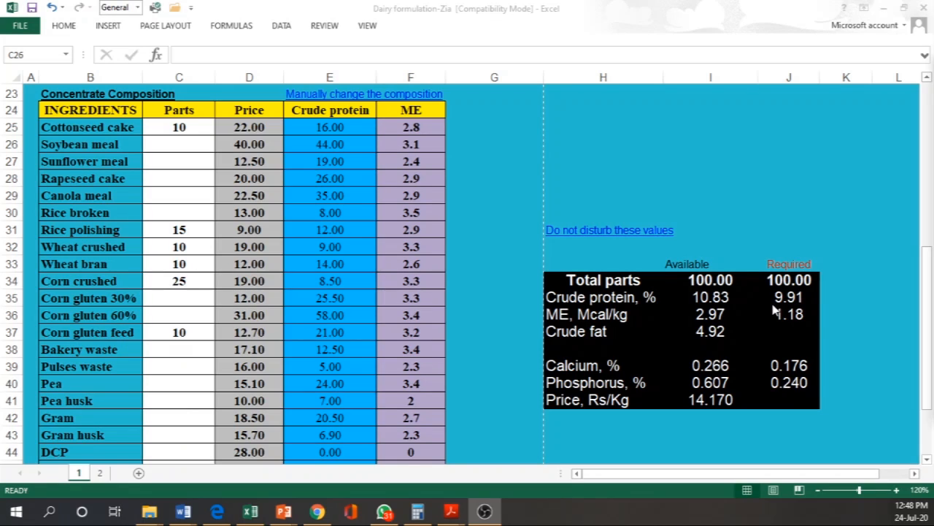
{"action": "mouse_move", "coordinate": [785, 324]}
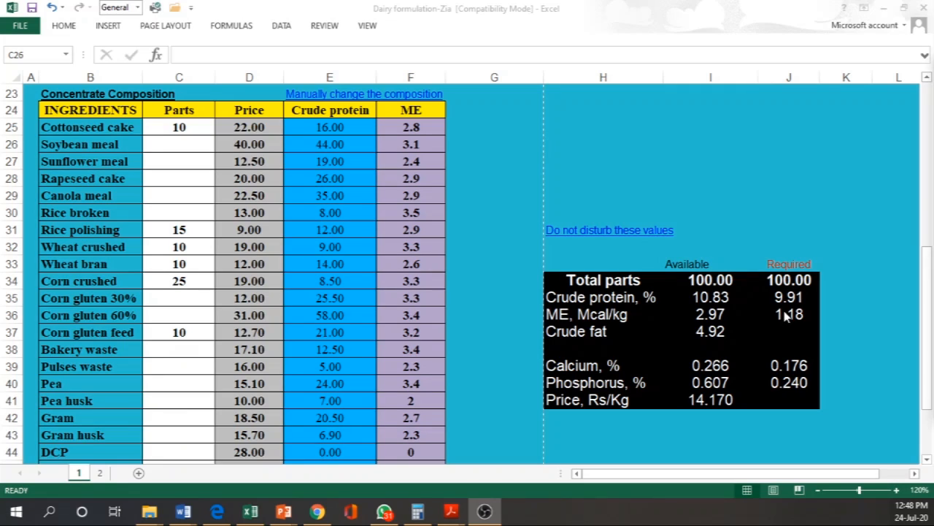
{"action": "mouse_move", "coordinate": [788, 316]}
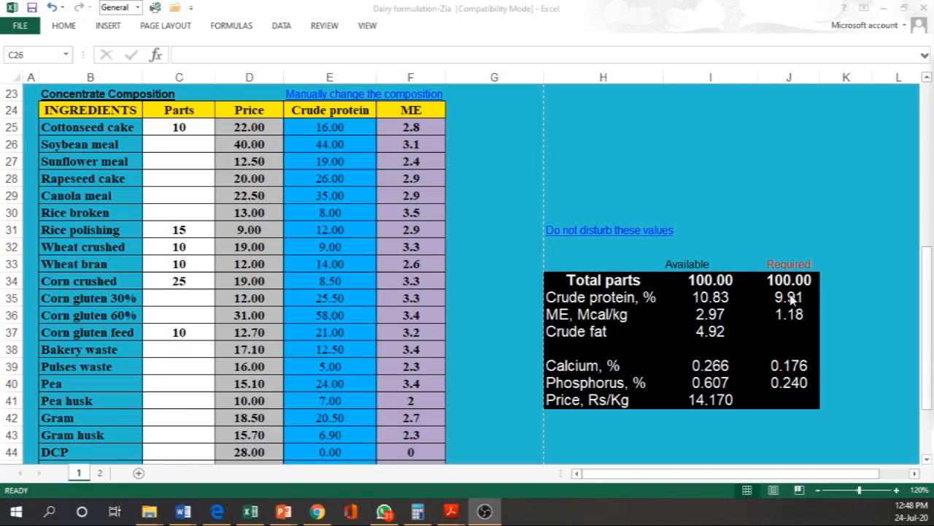
{"action": "mouse_move", "coordinate": [765, 300]}
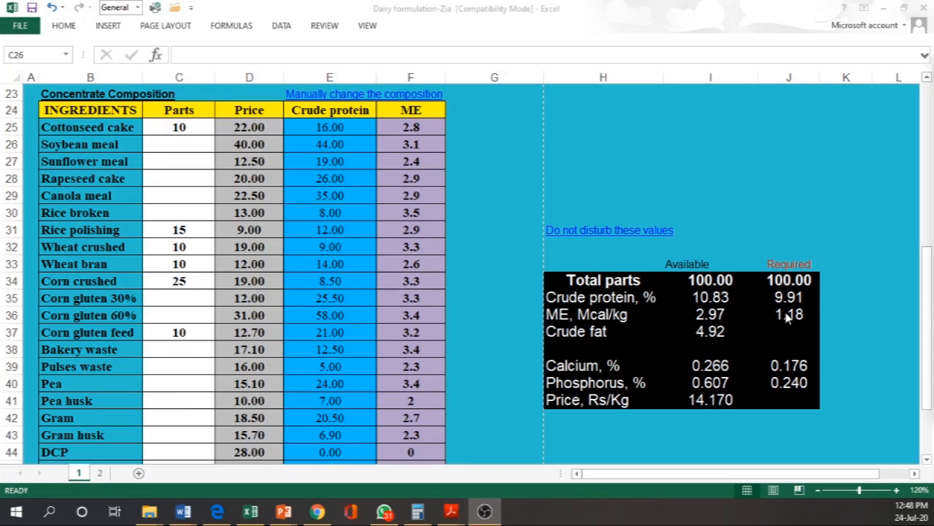
{"action": "mouse_move", "coordinate": [730, 314]}
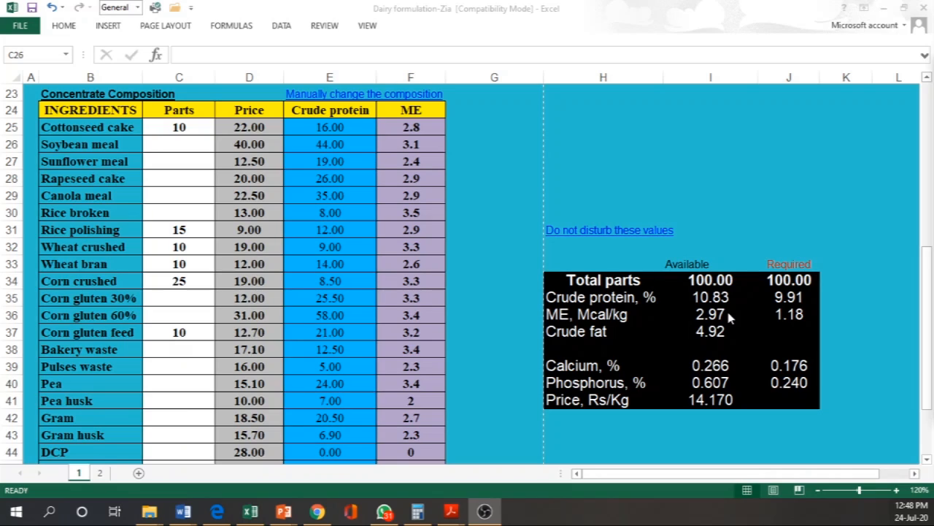
{"action": "mouse_move", "coordinate": [704, 307]}
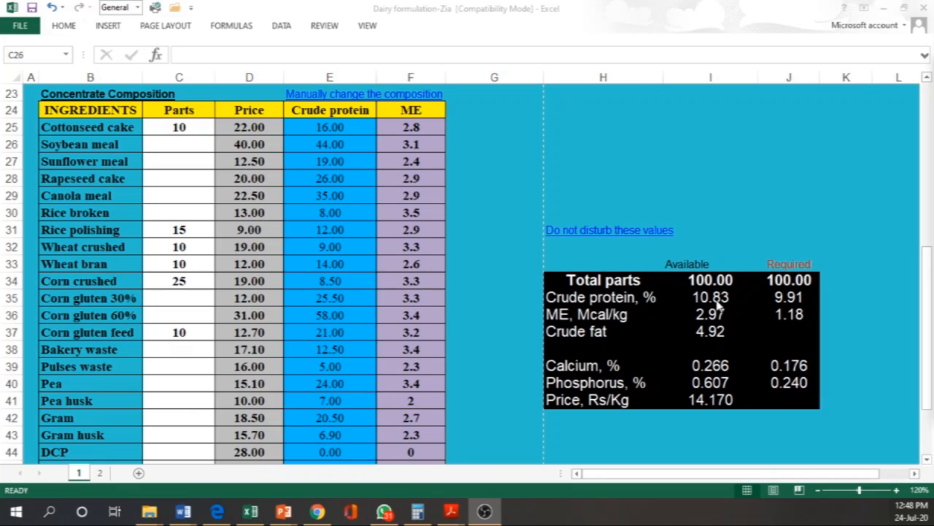
{"action": "mouse_move", "coordinate": [721, 321]}
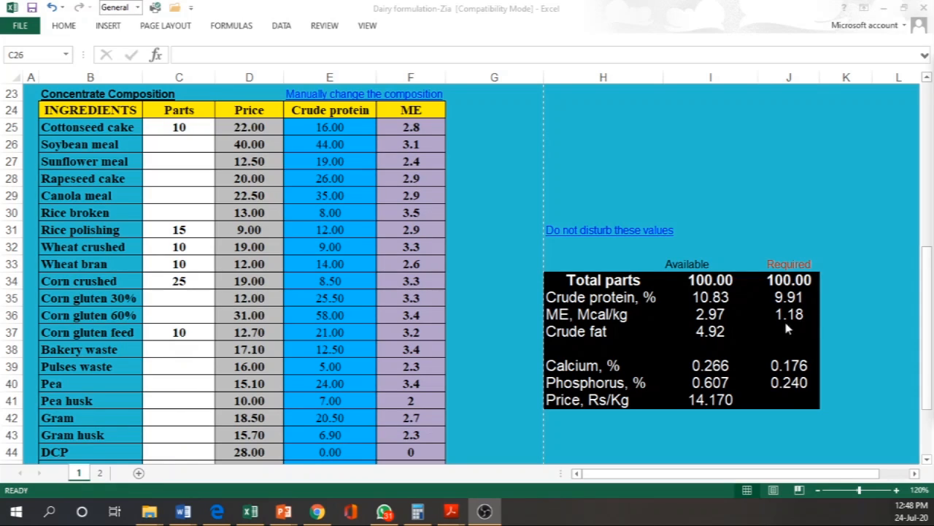
{"action": "mouse_move", "coordinate": [719, 321]}
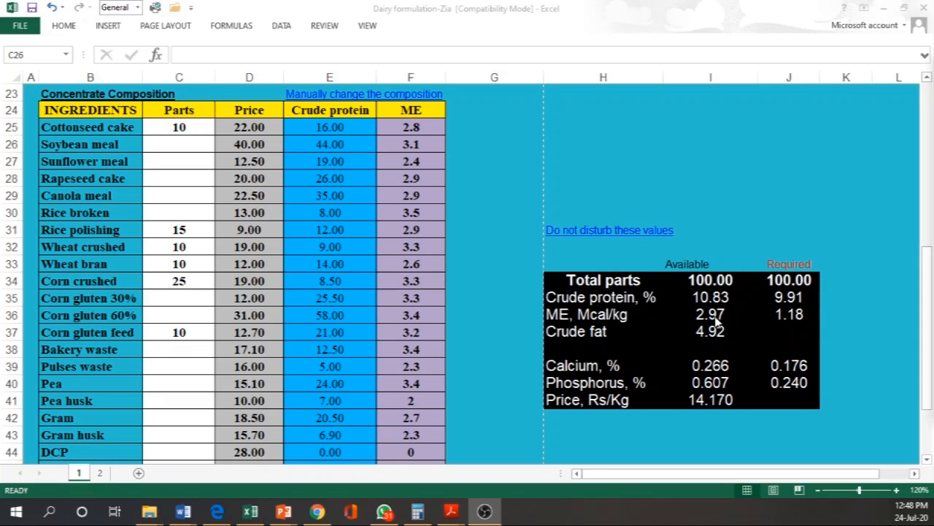
{"action": "mouse_move", "coordinate": [787, 324]}
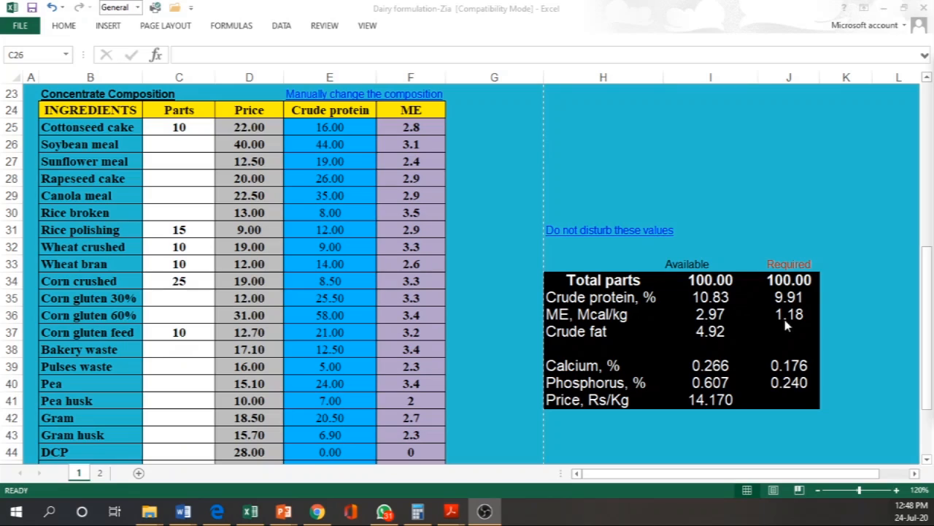
{"action": "mouse_move", "coordinate": [722, 305]}
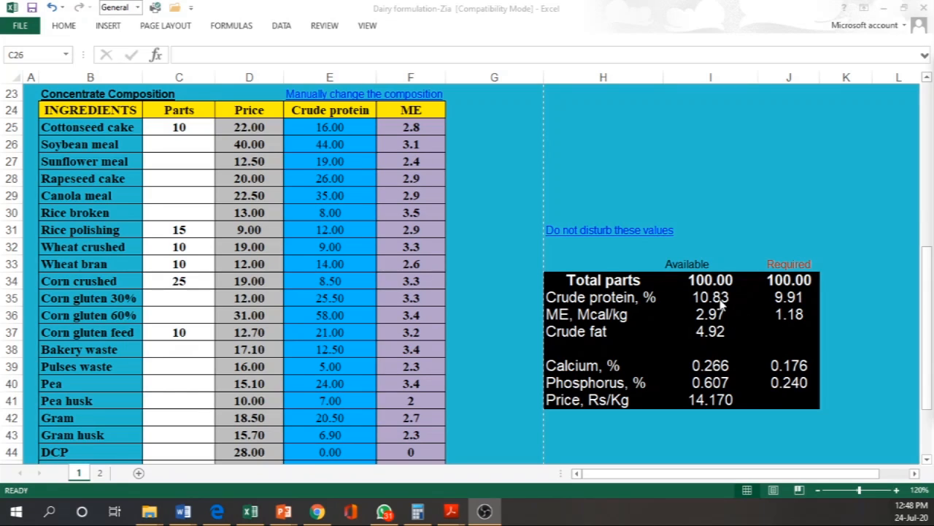
{"action": "mouse_move", "coordinate": [226, 207]}
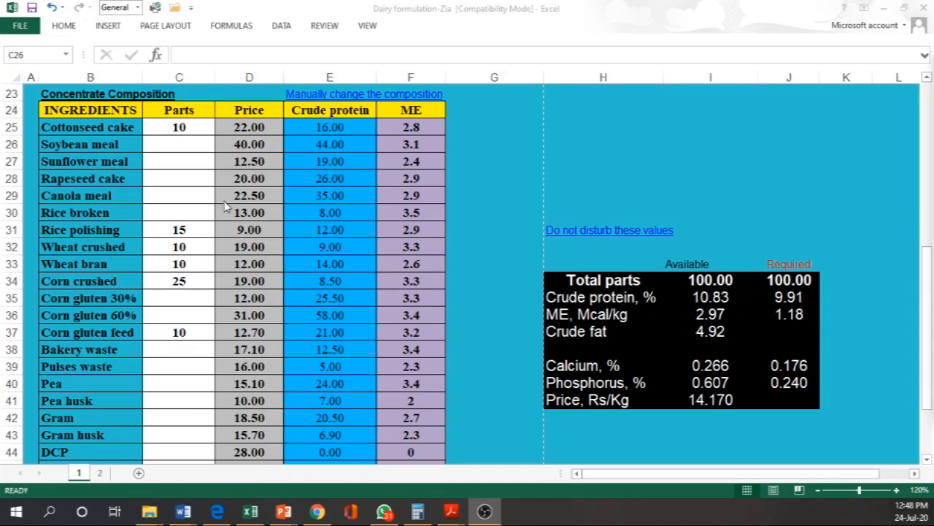
Step: Enter 10 parts soybean meal and confirm rice polishing 0, keeping total parts at 100
{"action": "left_click", "coordinate": [179, 144]}
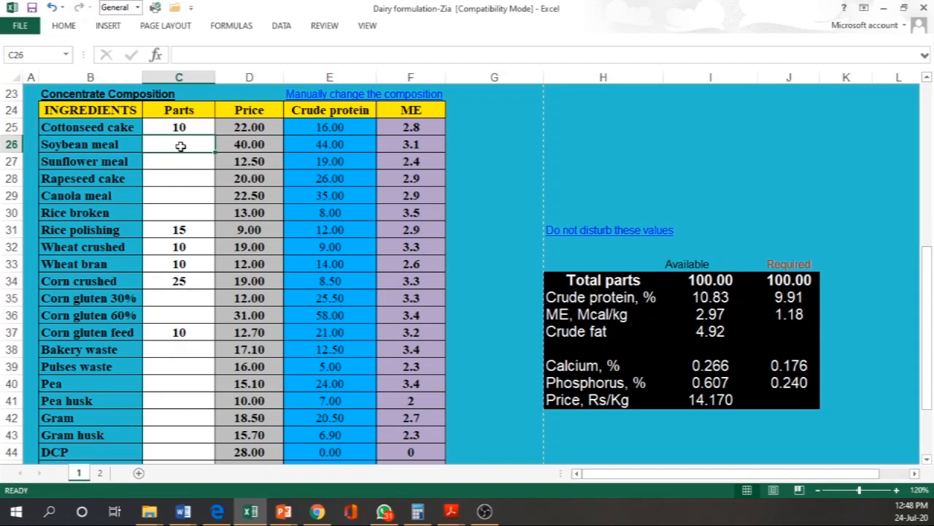
{"action": "type", "text": "10"}
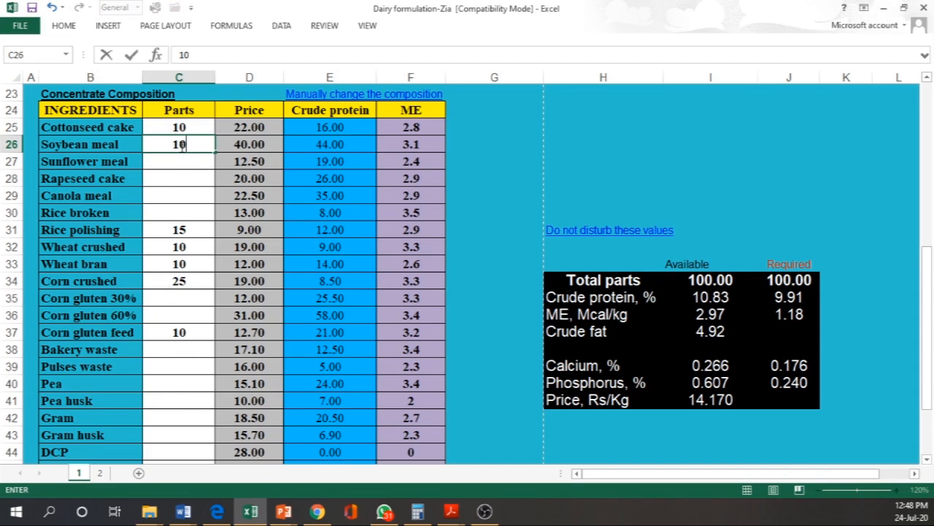
{"action": "key", "text": "Return"}
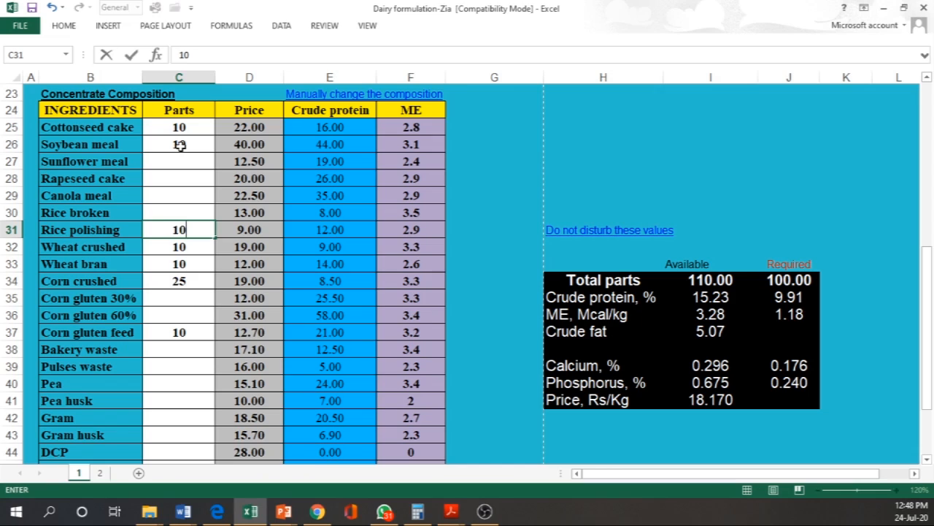
{"action": "key", "text": "Return"}
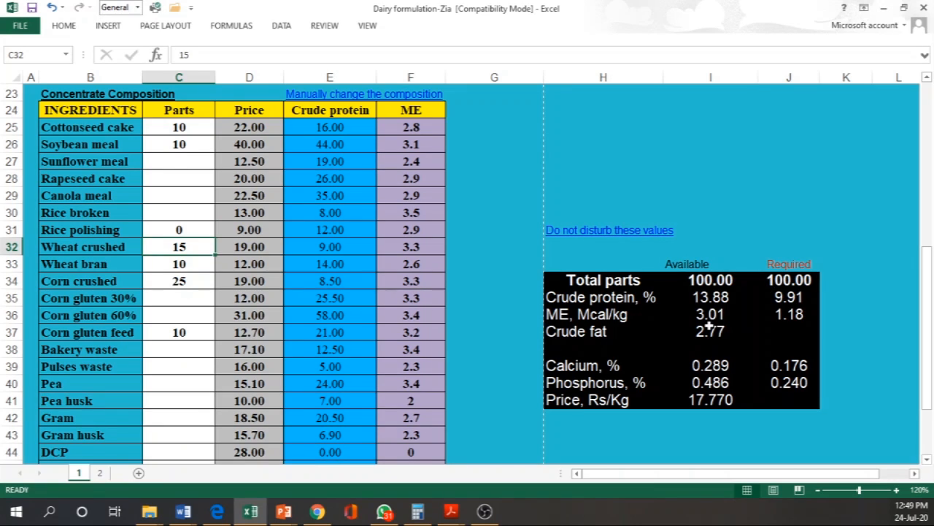
{"action": "mouse_move", "coordinate": [689, 307]}
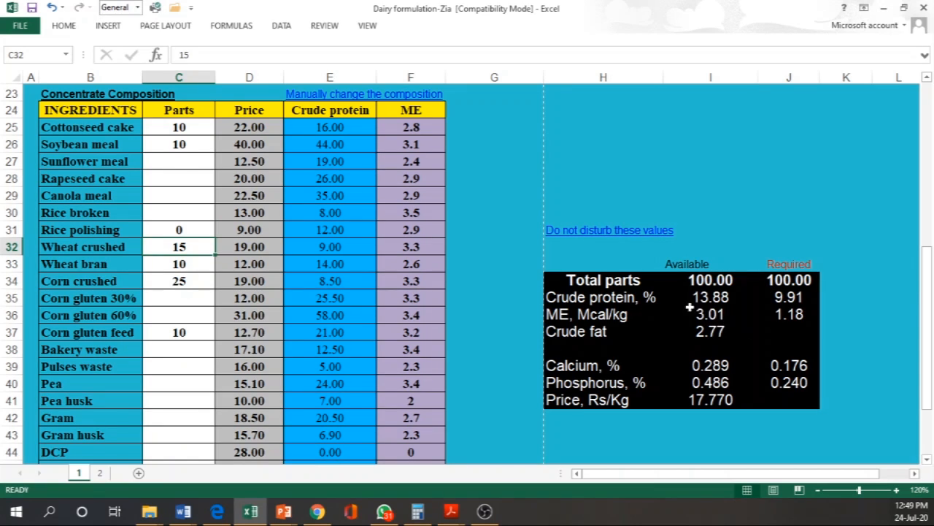
{"action": "mouse_move", "coordinate": [370, 254]}
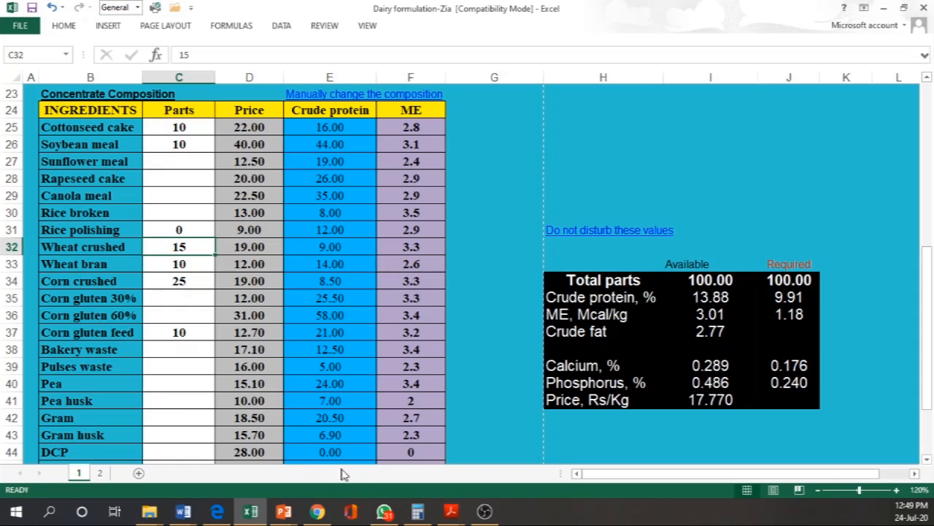
{"action": "mouse_move", "coordinate": [622, 327]}
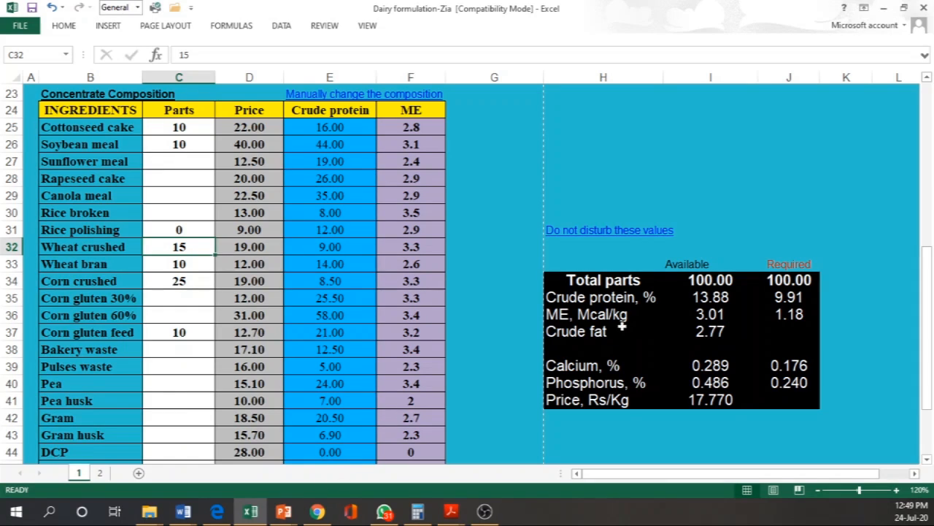